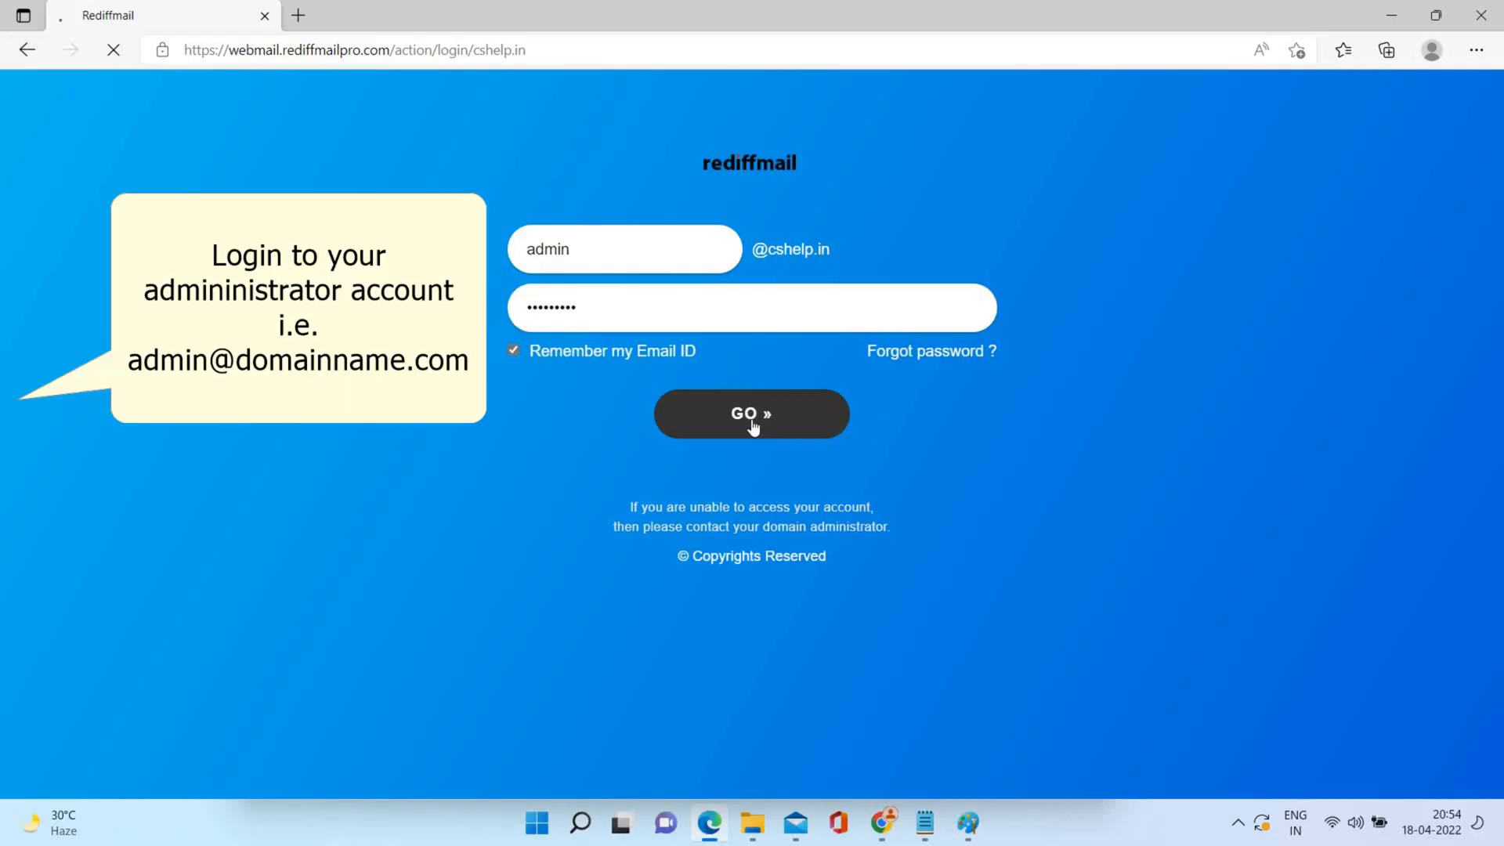
Step: Sign in as administrator and reach the admin panel's Mailing List page under Other Services
{"action": "left_click", "coordinate": [750, 414]}
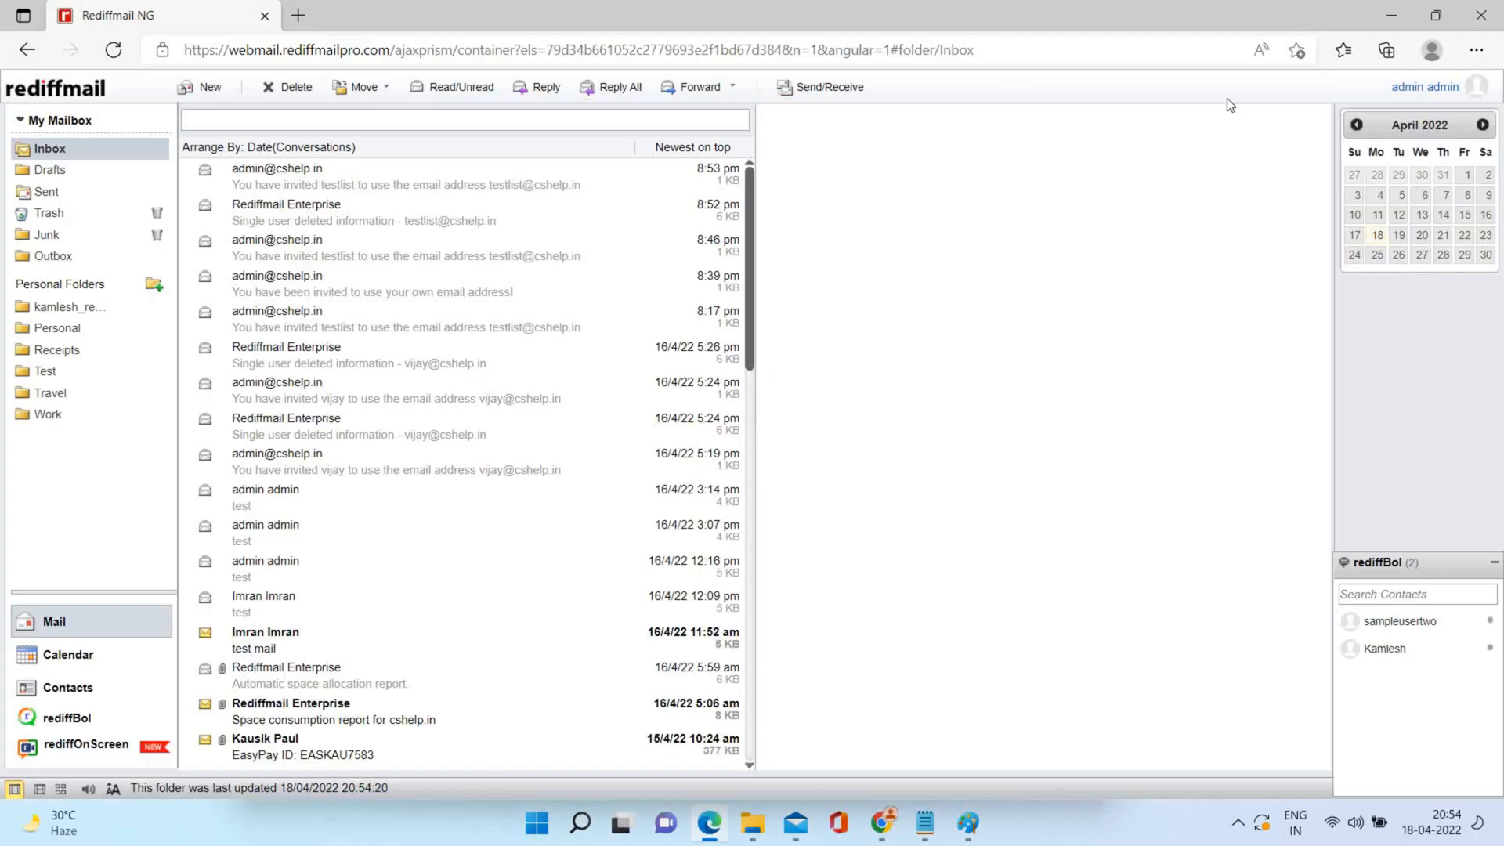
{"action": "left_click", "coordinate": [1426, 86]}
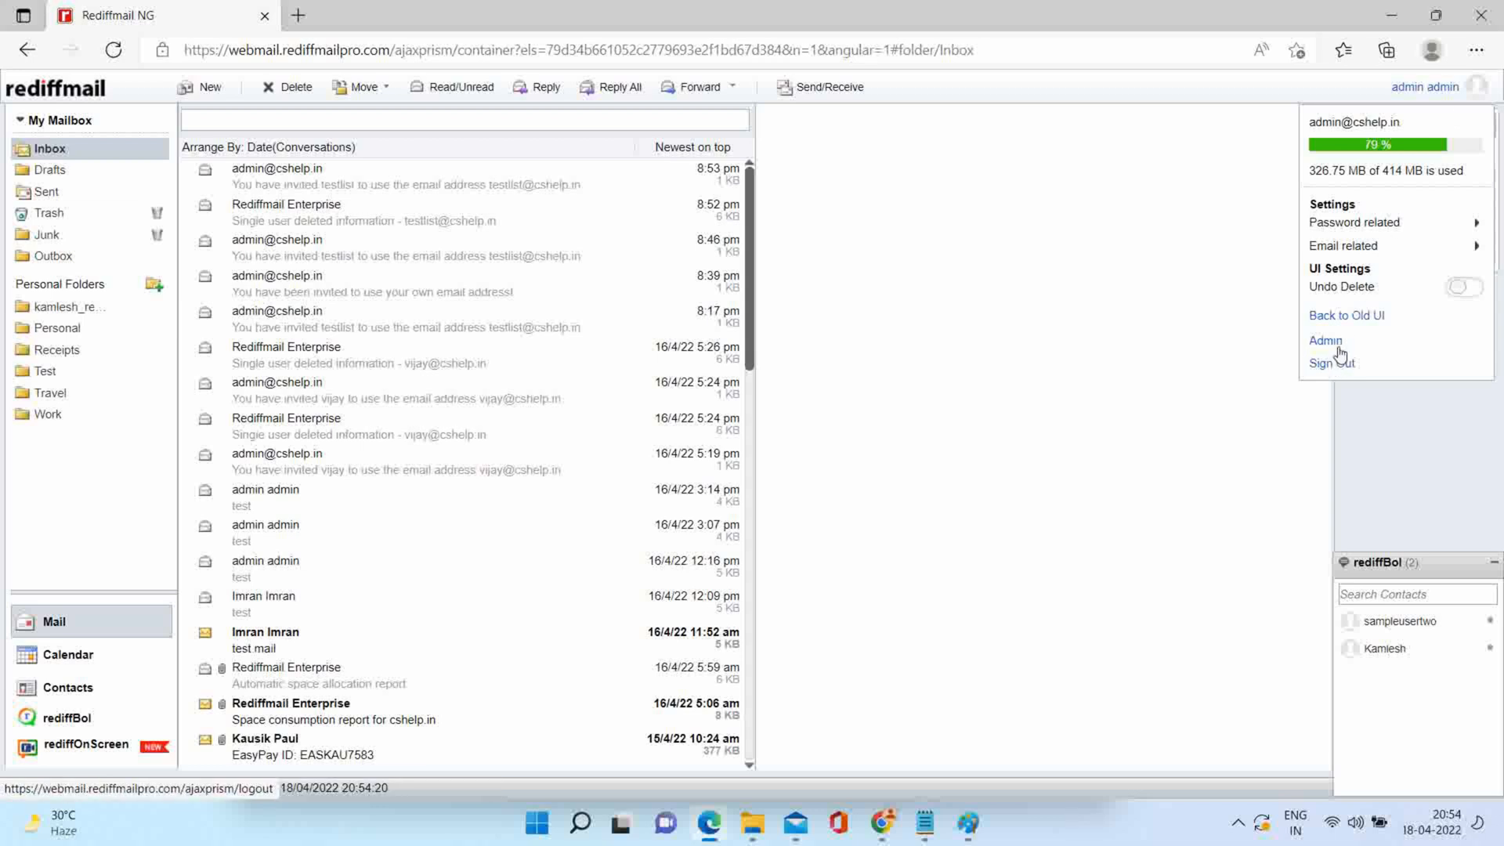
{"action": "left_click", "coordinate": [1325, 339]}
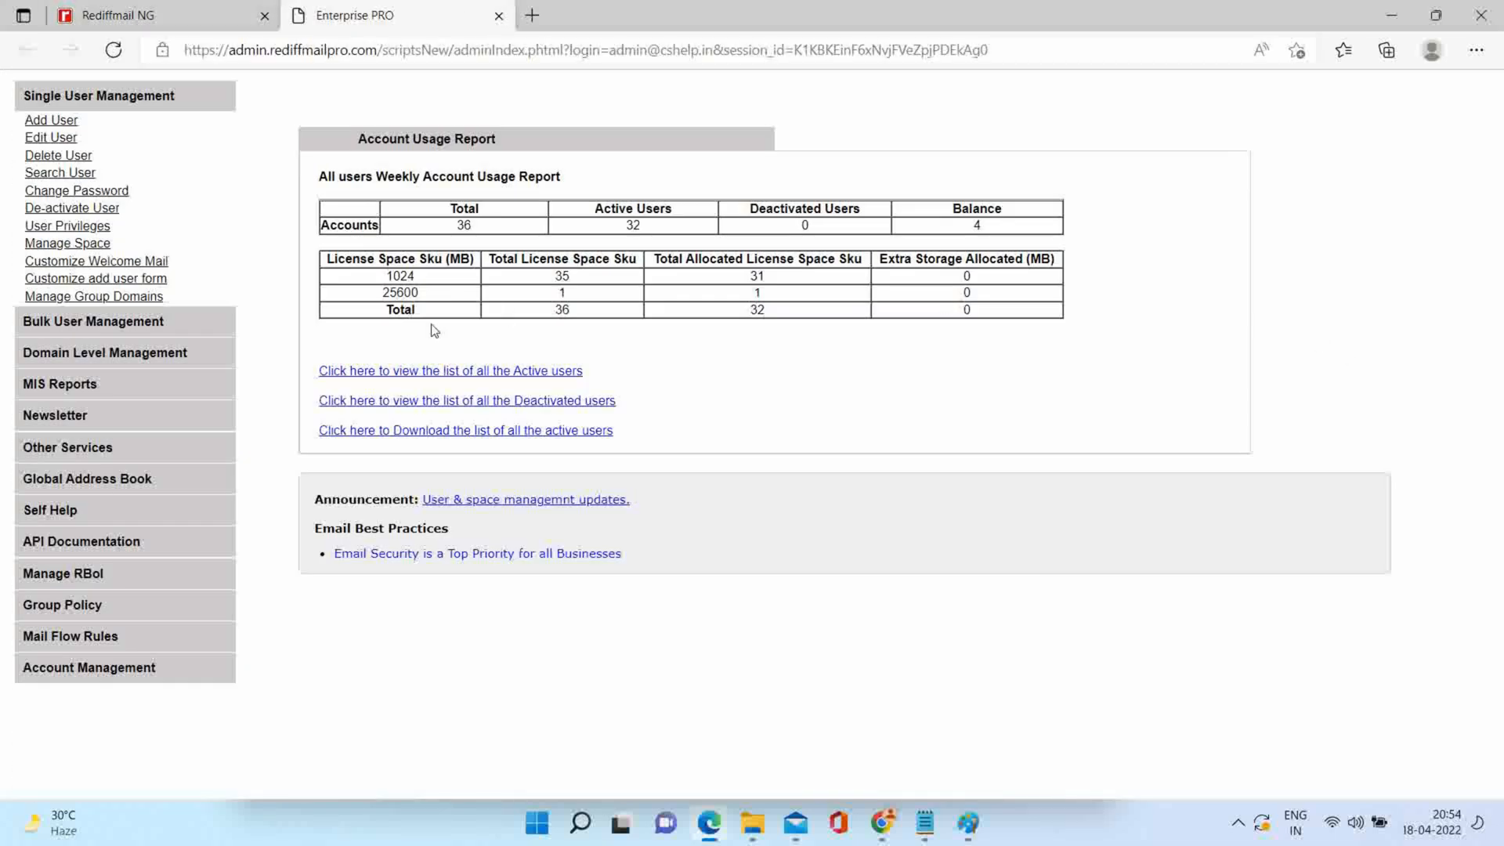
{"action": "left_click", "coordinate": [68, 446]}
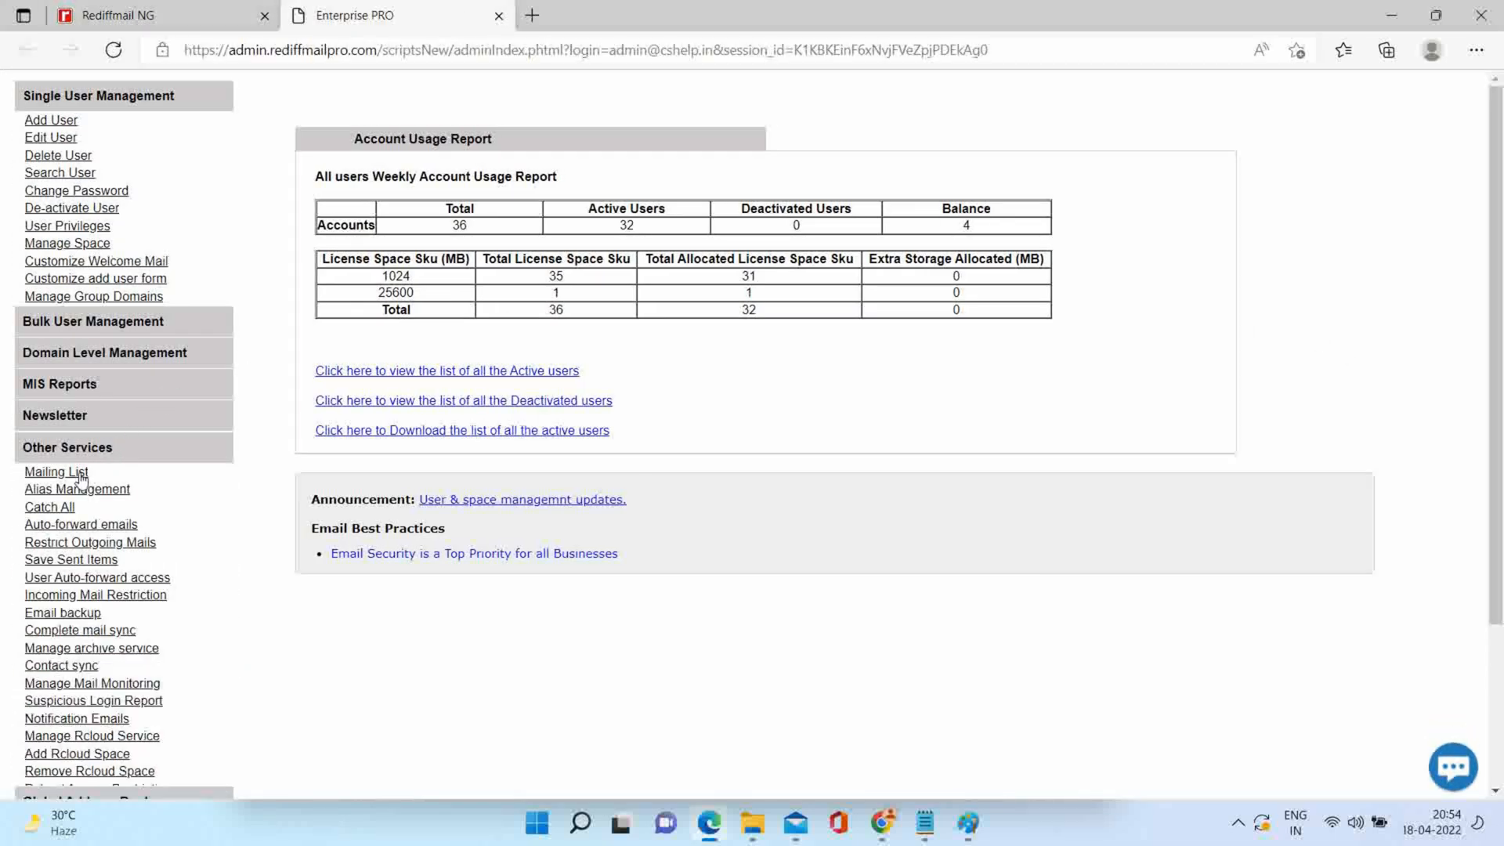
{"action": "left_click", "coordinate": [56, 472]}
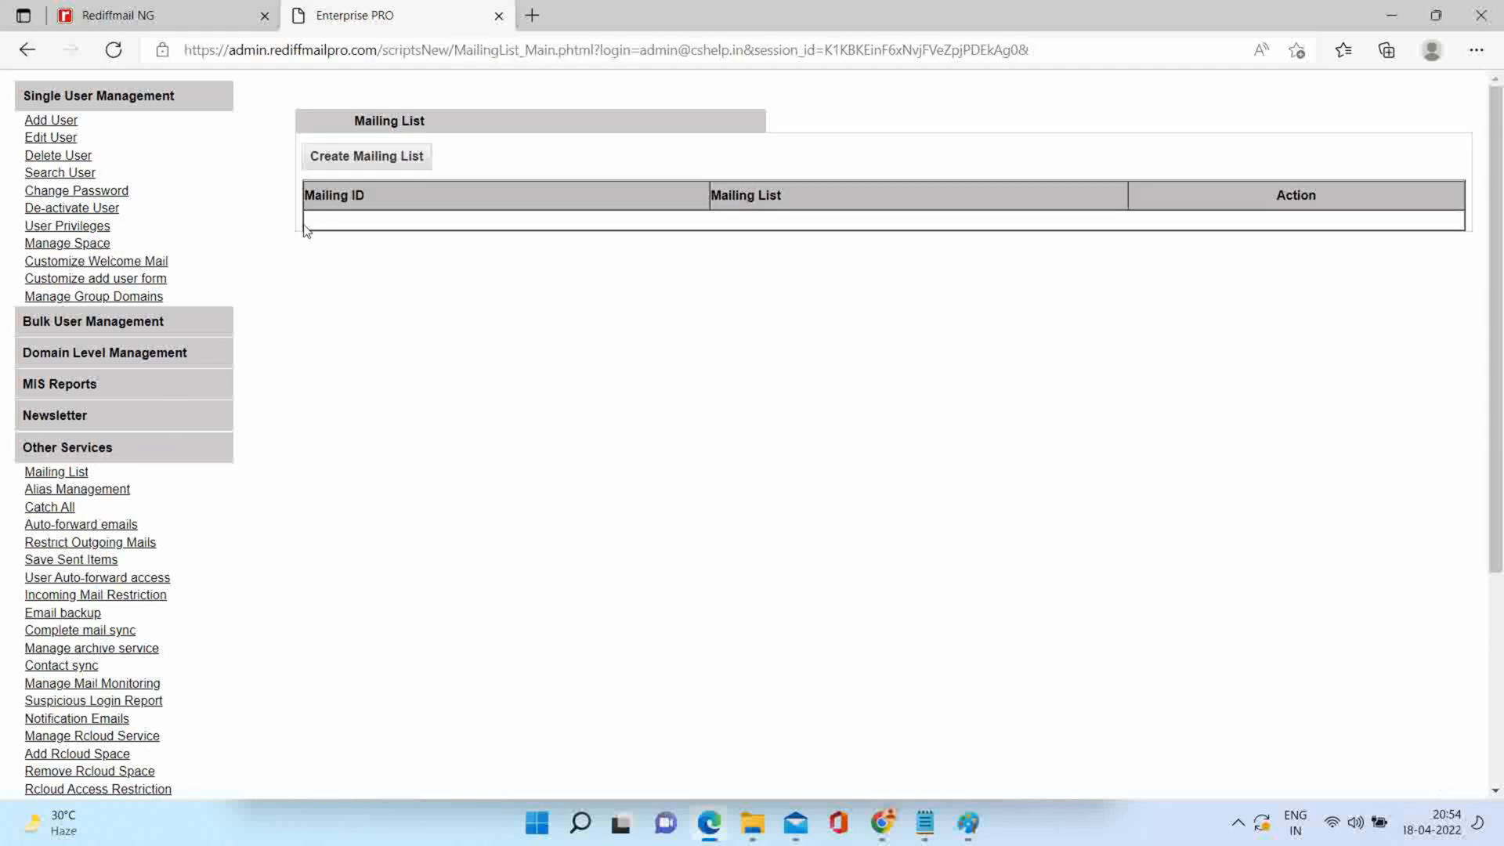
Step: Create list 'Testing Mailing list', ID testlist, leaving a mail copy in the mailbox, and search the account
{"action": "left_click", "coordinate": [366, 155]}
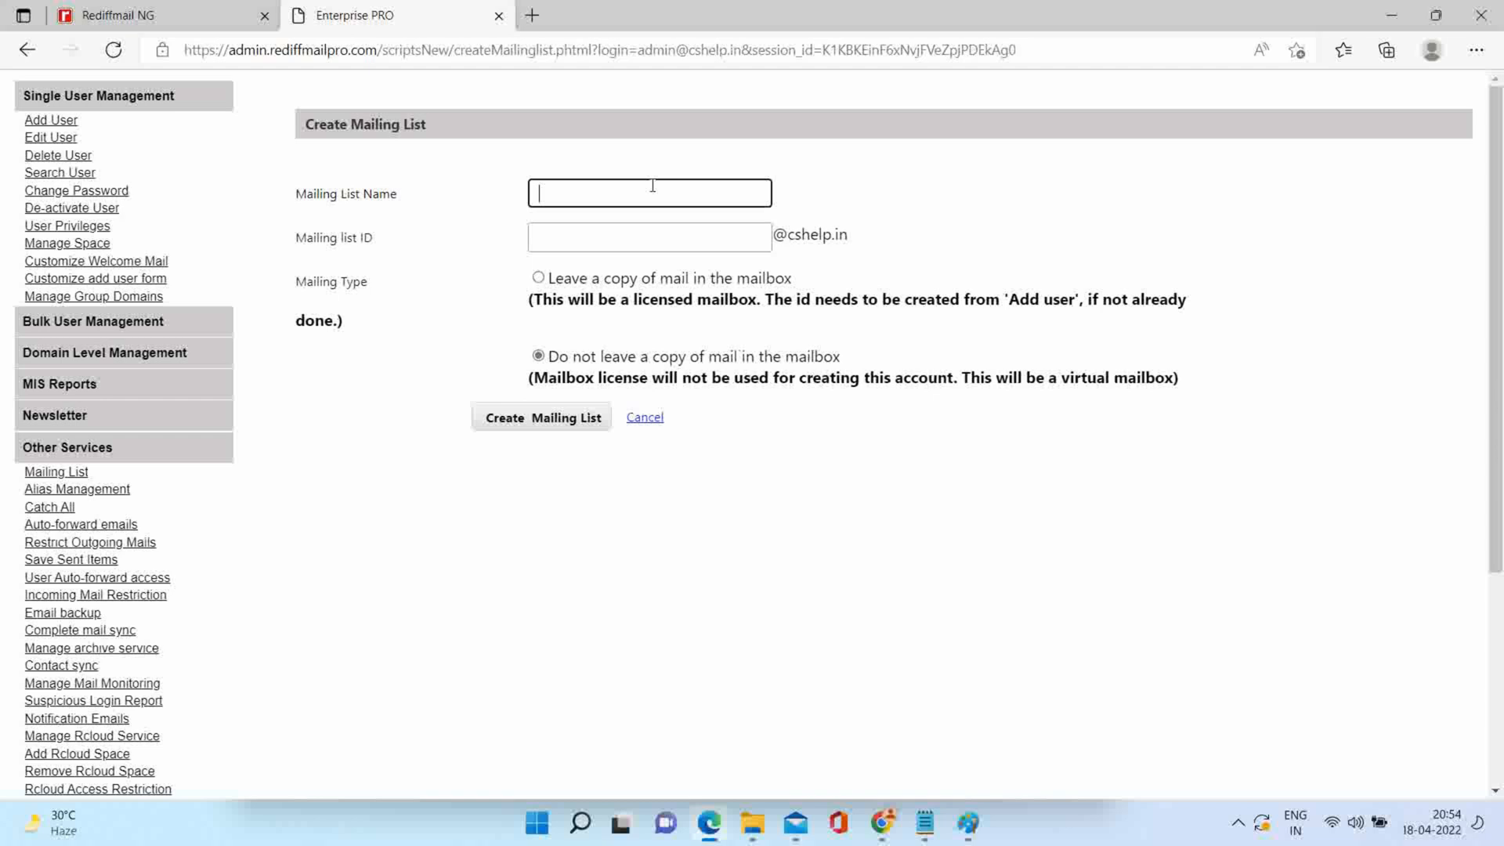
{"action": "type", "text": "Testing Mailing lis"}
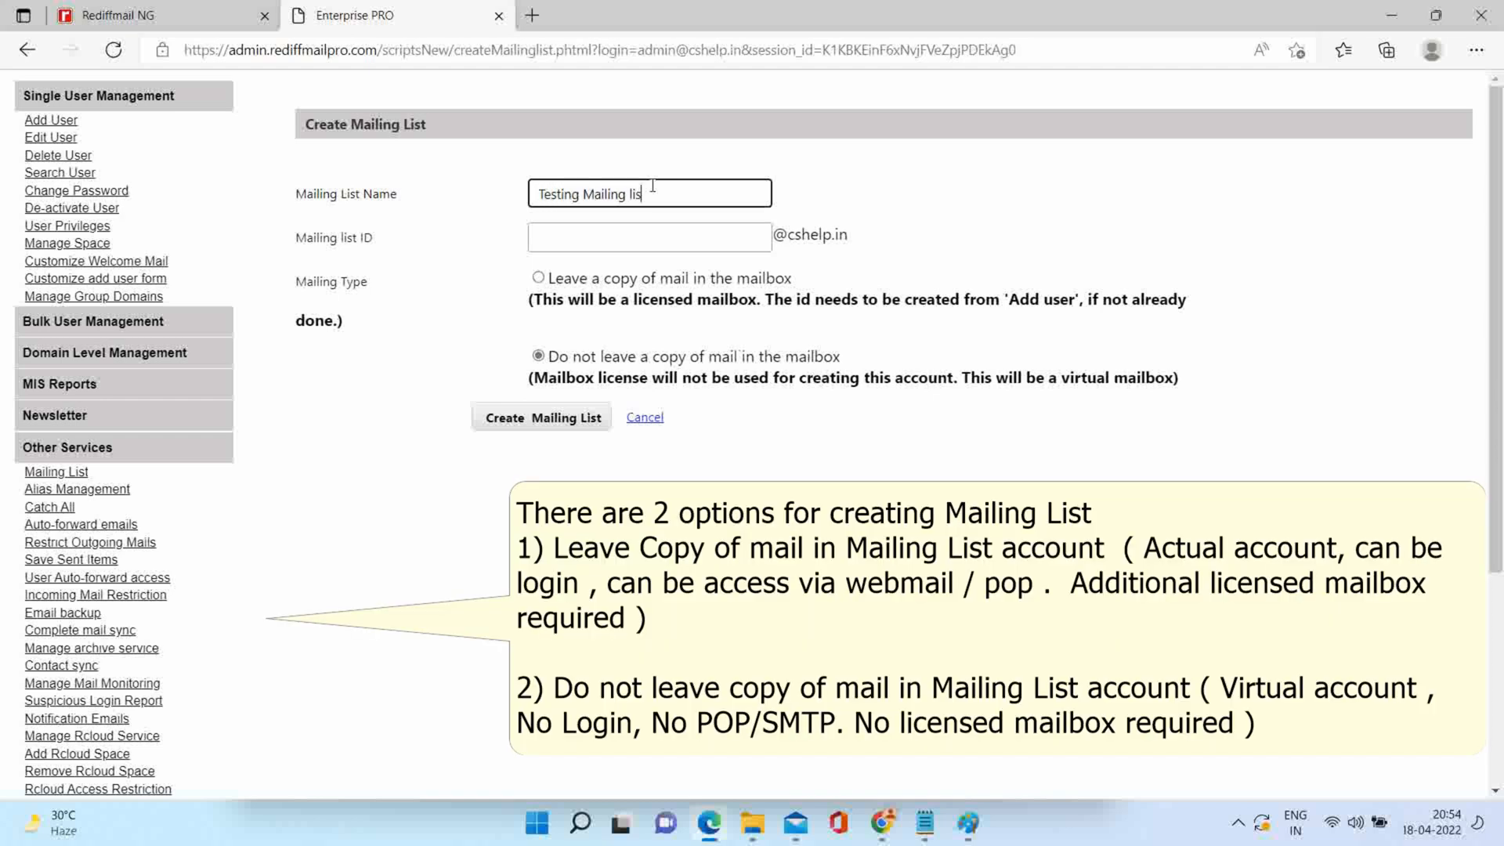
{"action": "type", "text": "t"}
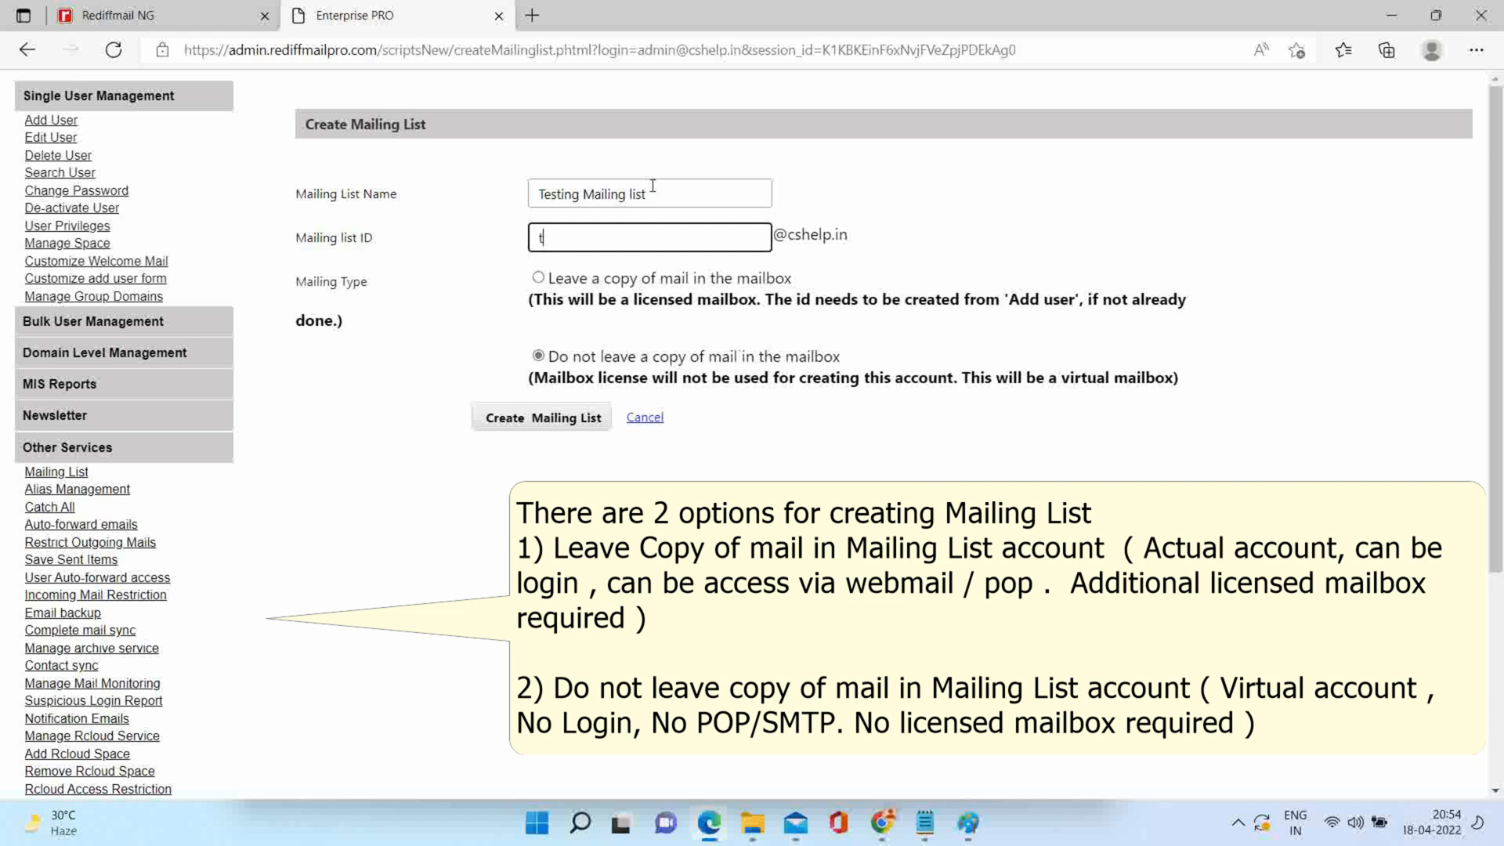
{"action": "type", "text": "estlist"}
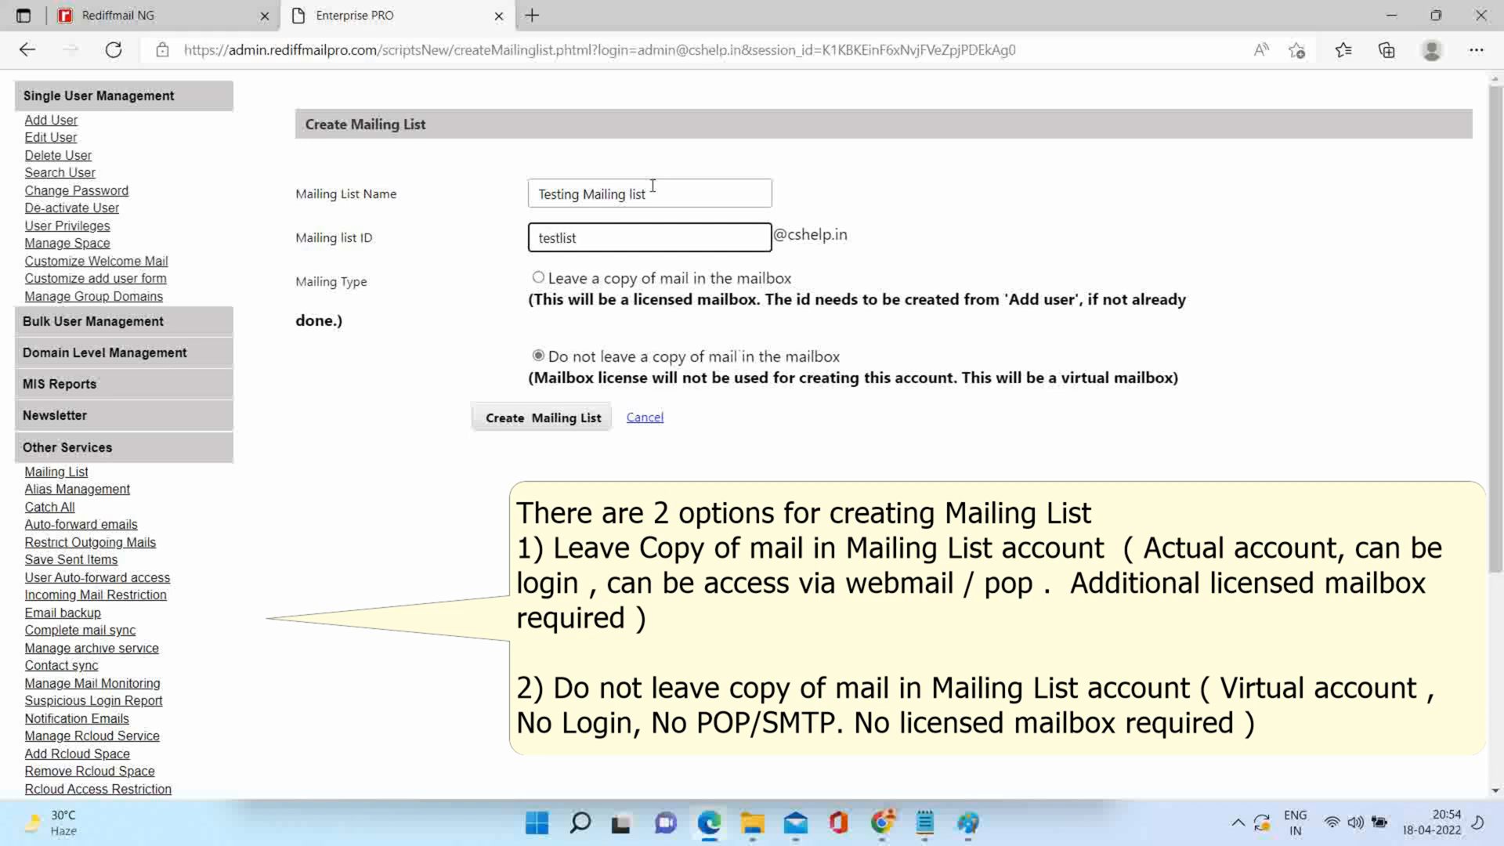
{"action": "left_click", "coordinate": [537, 277]}
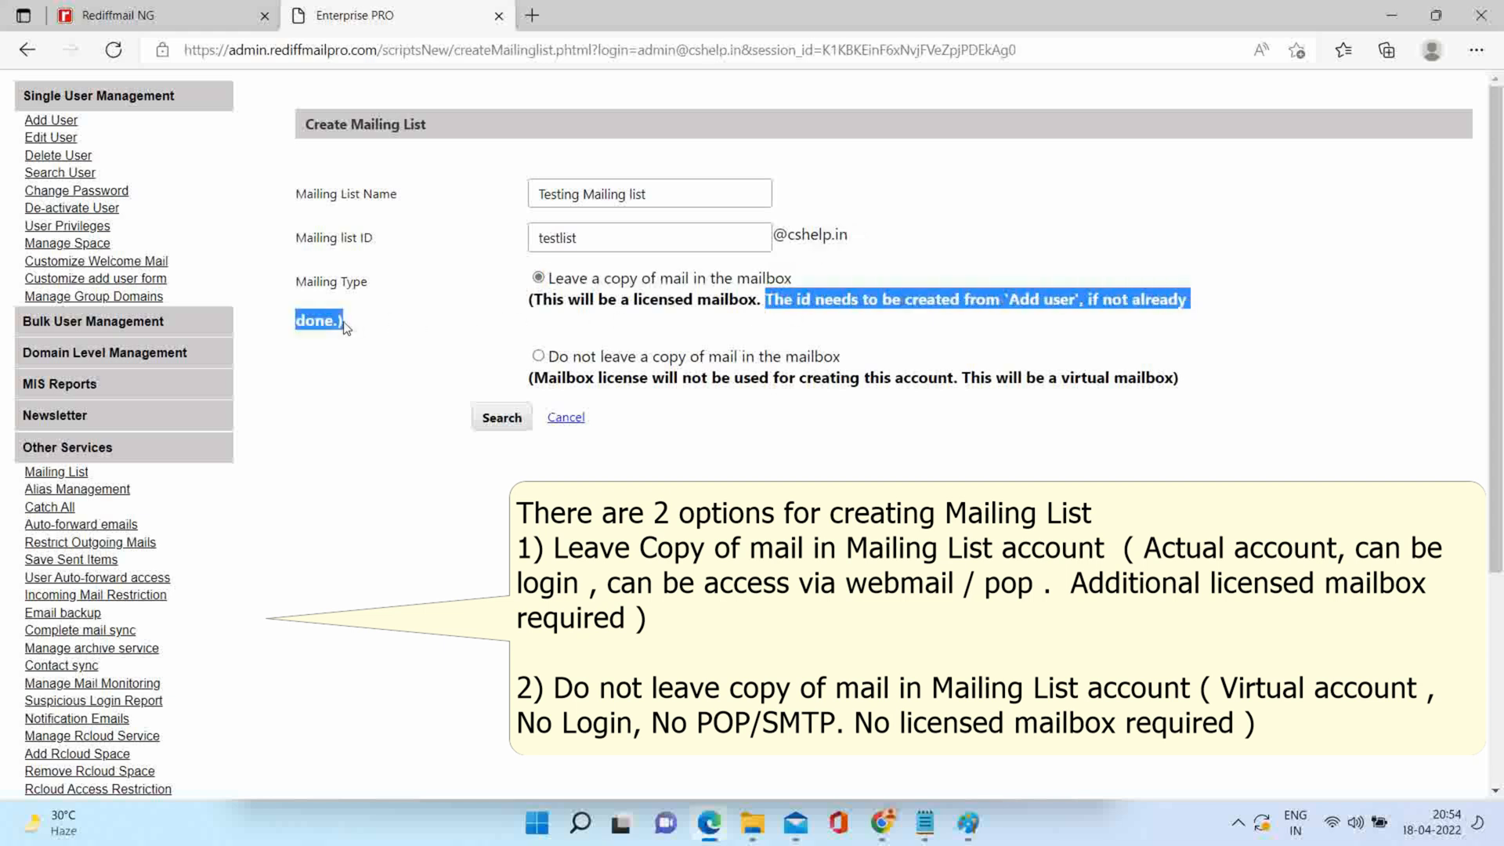
{"action": "left_click", "coordinate": [501, 417]}
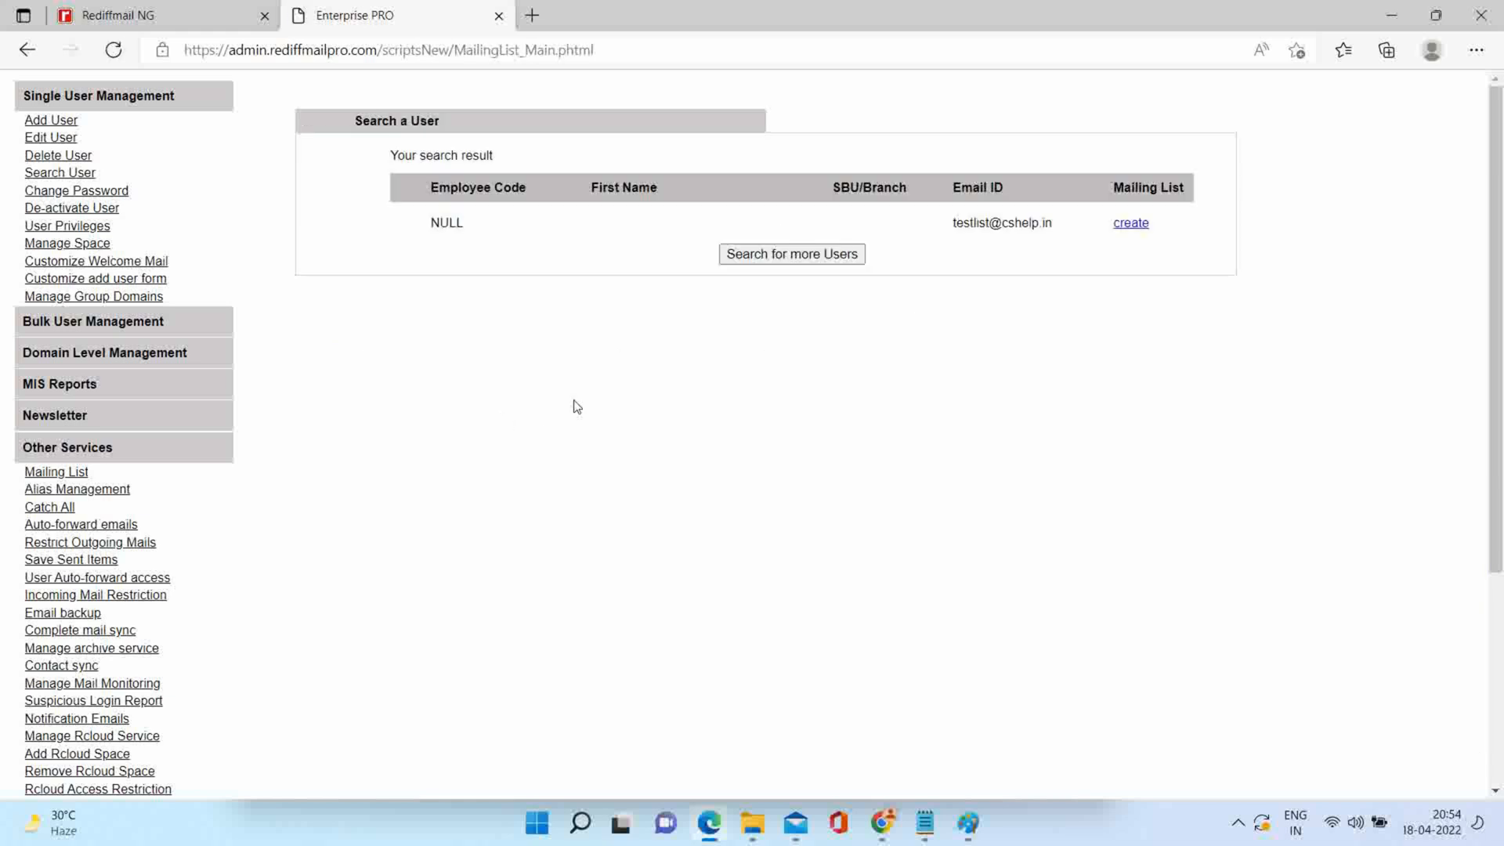
{"action": "left_click", "coordinate": [1129, 222]}
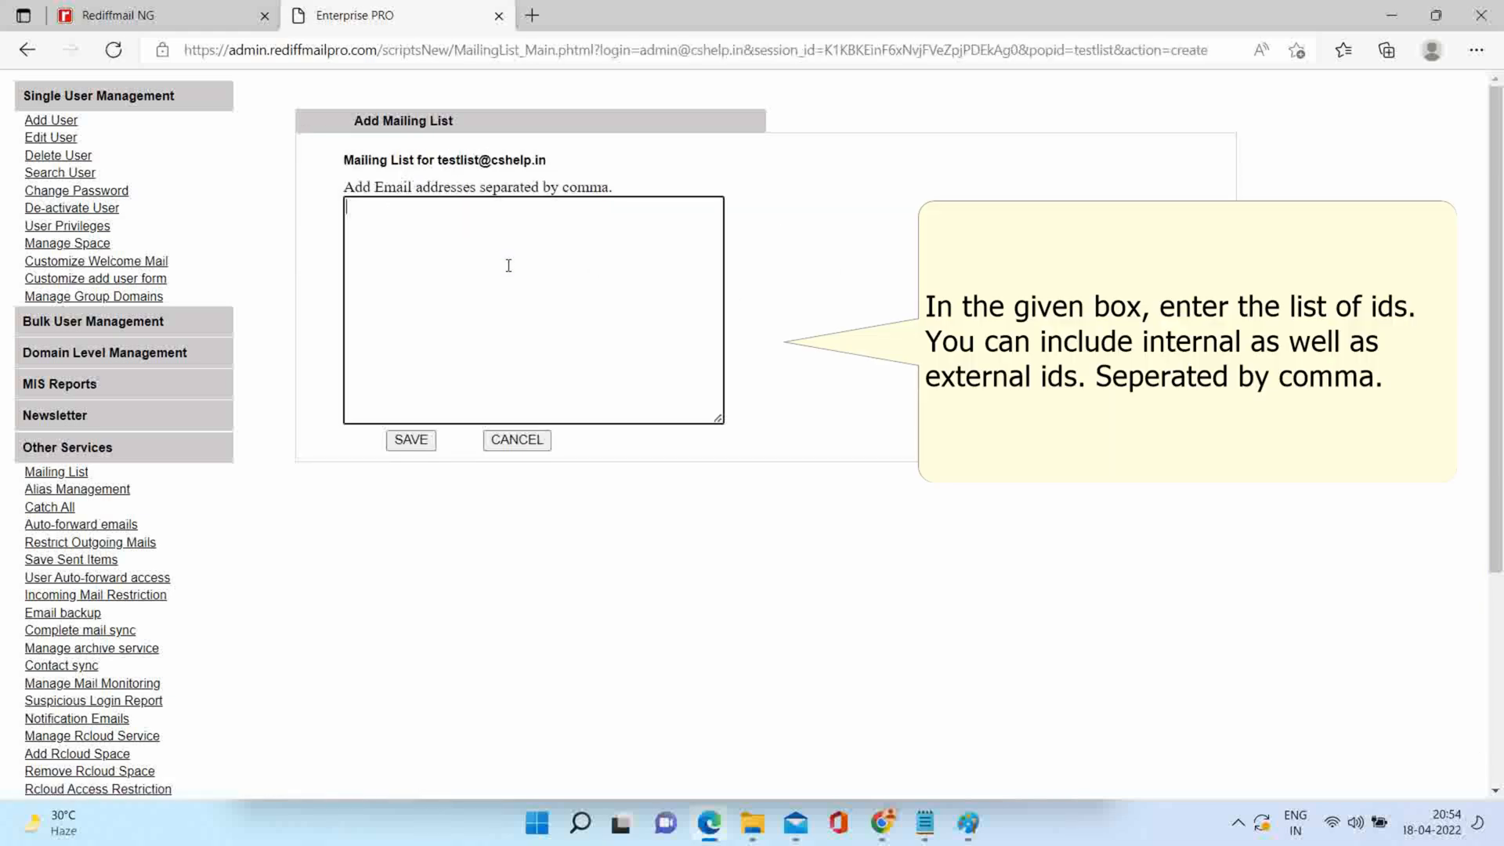
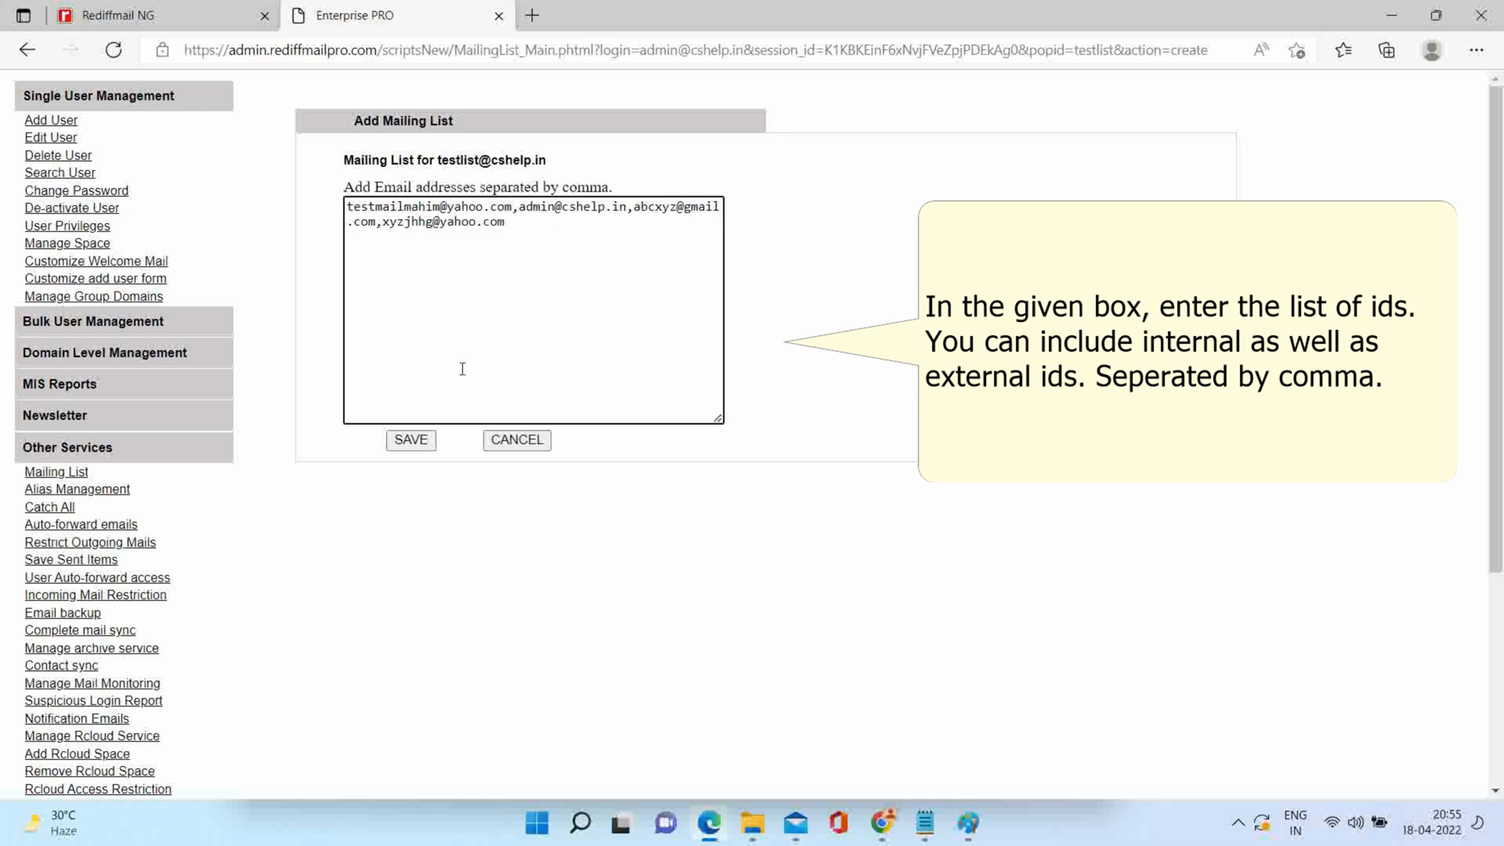
{"action": "left_click", "coordinate": [409, 440]}
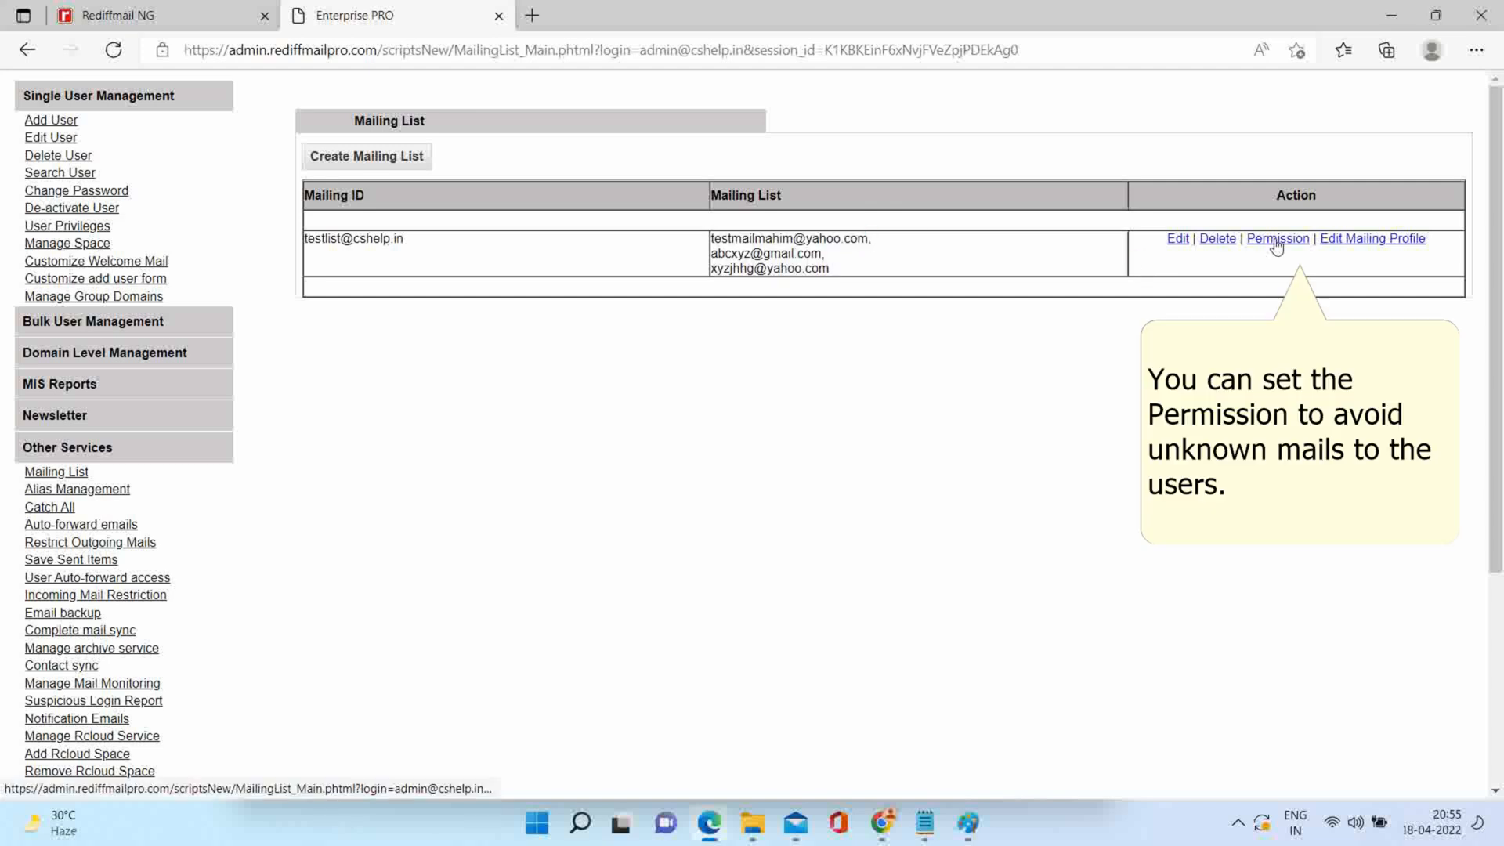
{"action": "left_click", "coordinate": [1277, 238]}
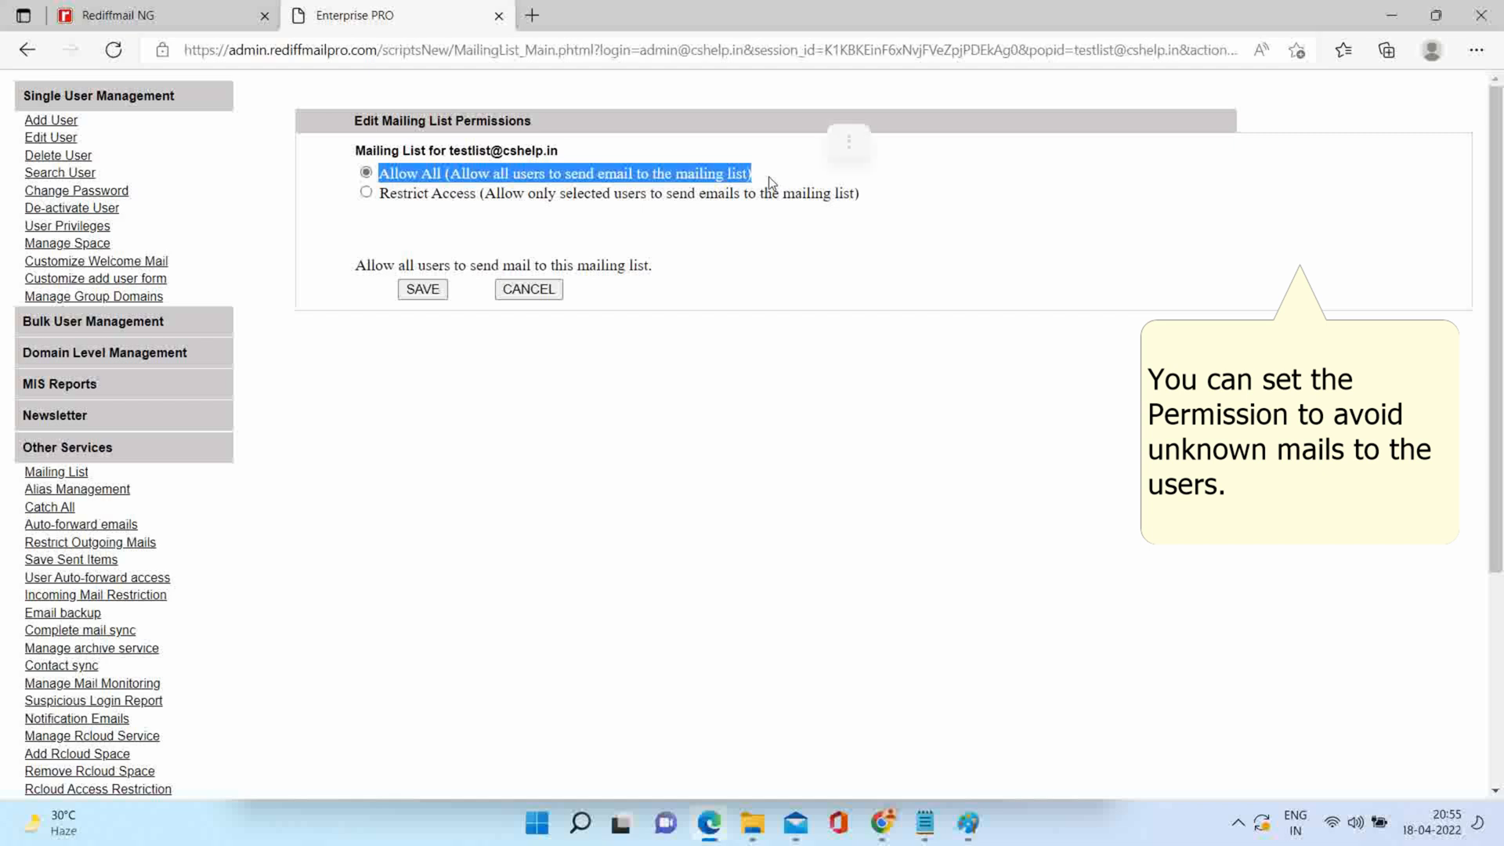
{"action": "left_click", "coordinate": [365, 193]}
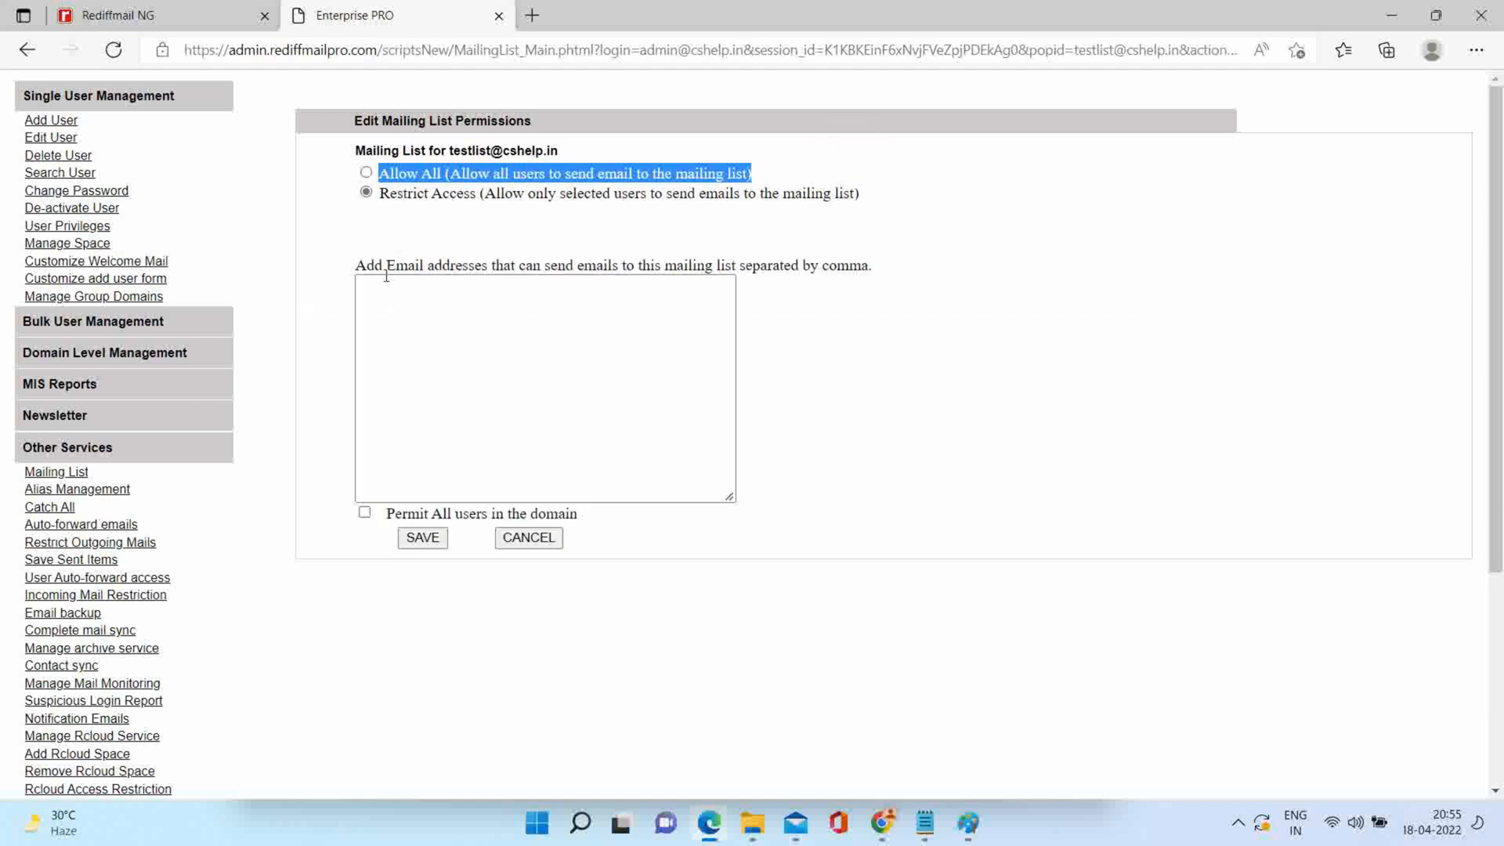
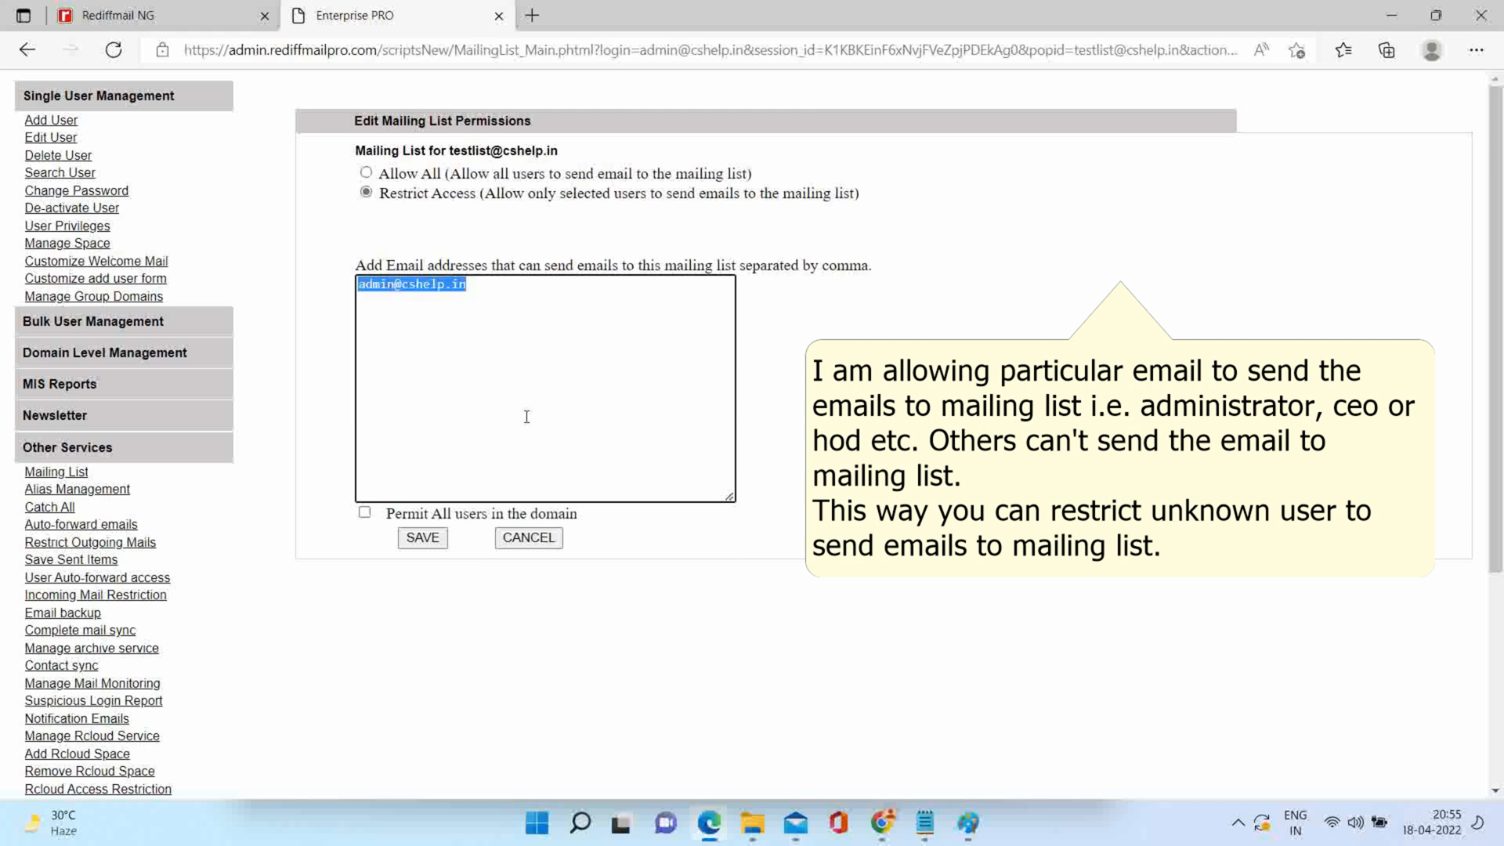
{"action": "left_click", "coordinate": [422, 537]}
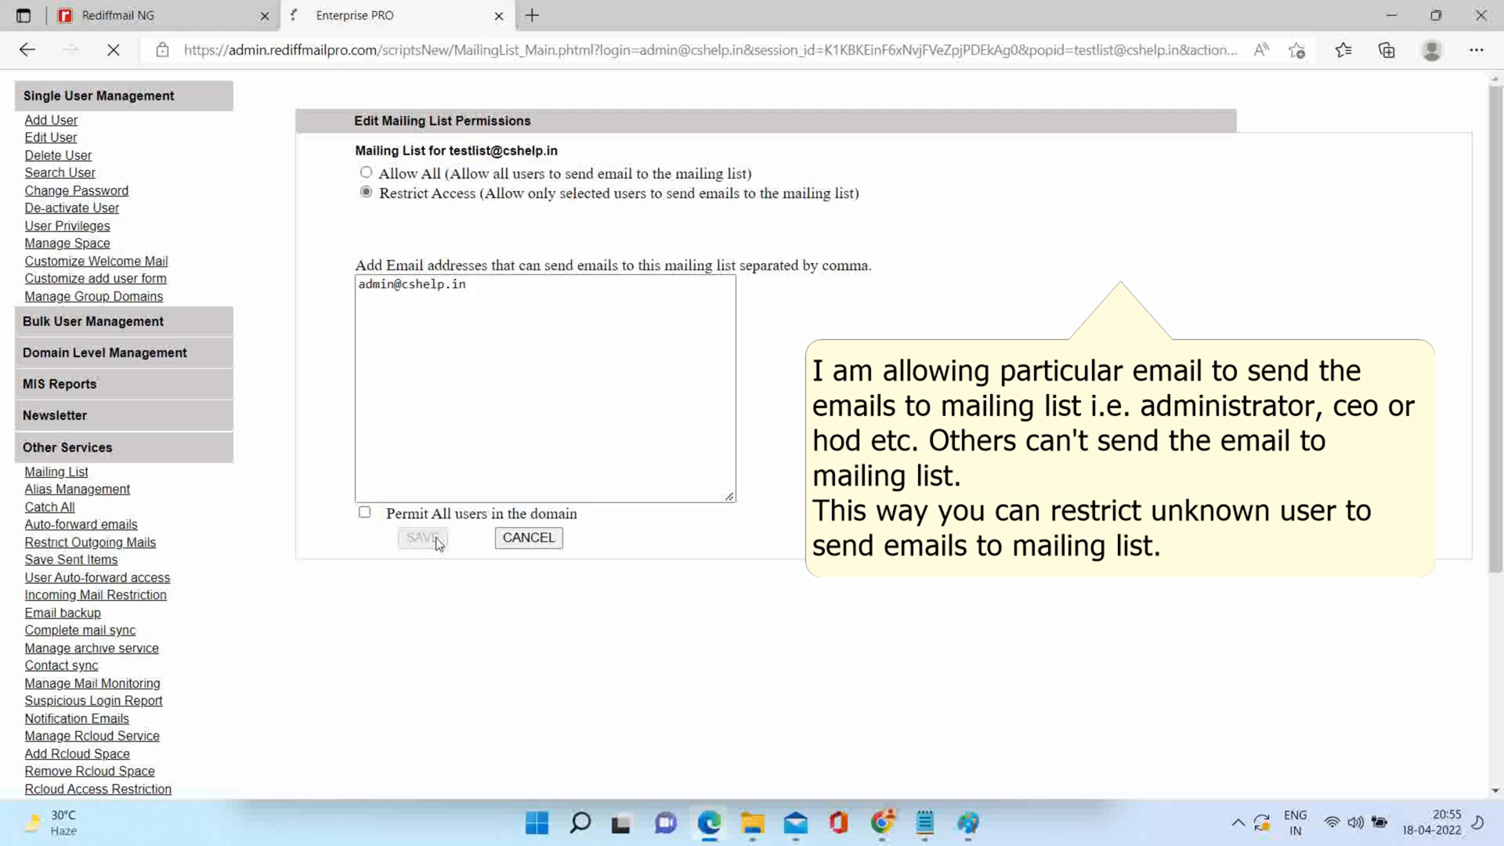
{"action": "left_click", "coordinate": [423, 537]}
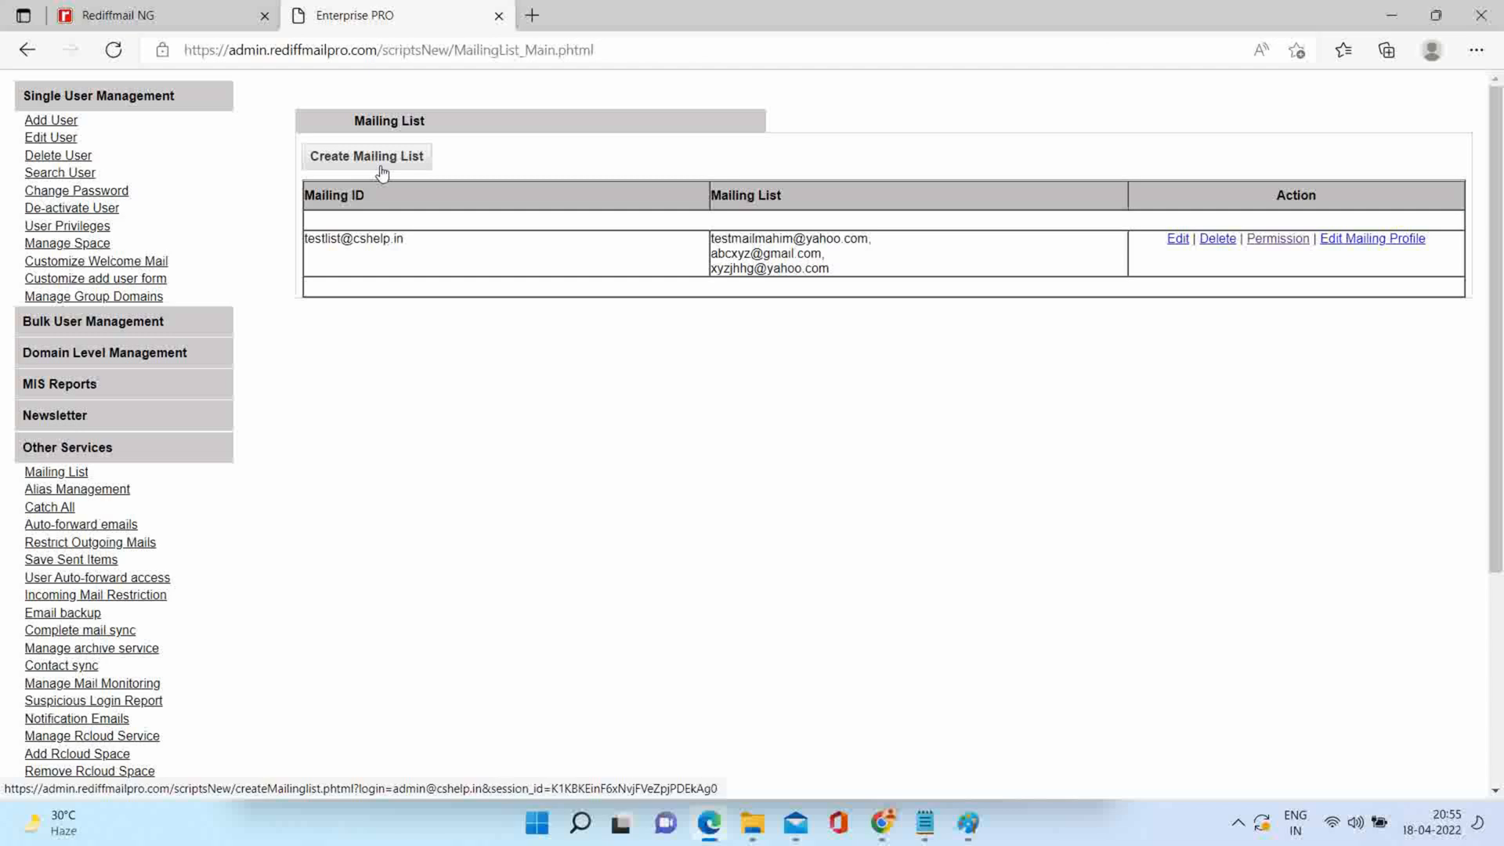
Step: Create virtual list 'Virtual Mailing List' with ID vrlist, keeping no mailbox copy, and start editing members
{"action": "left_click", "coordinate": [366, 155]}
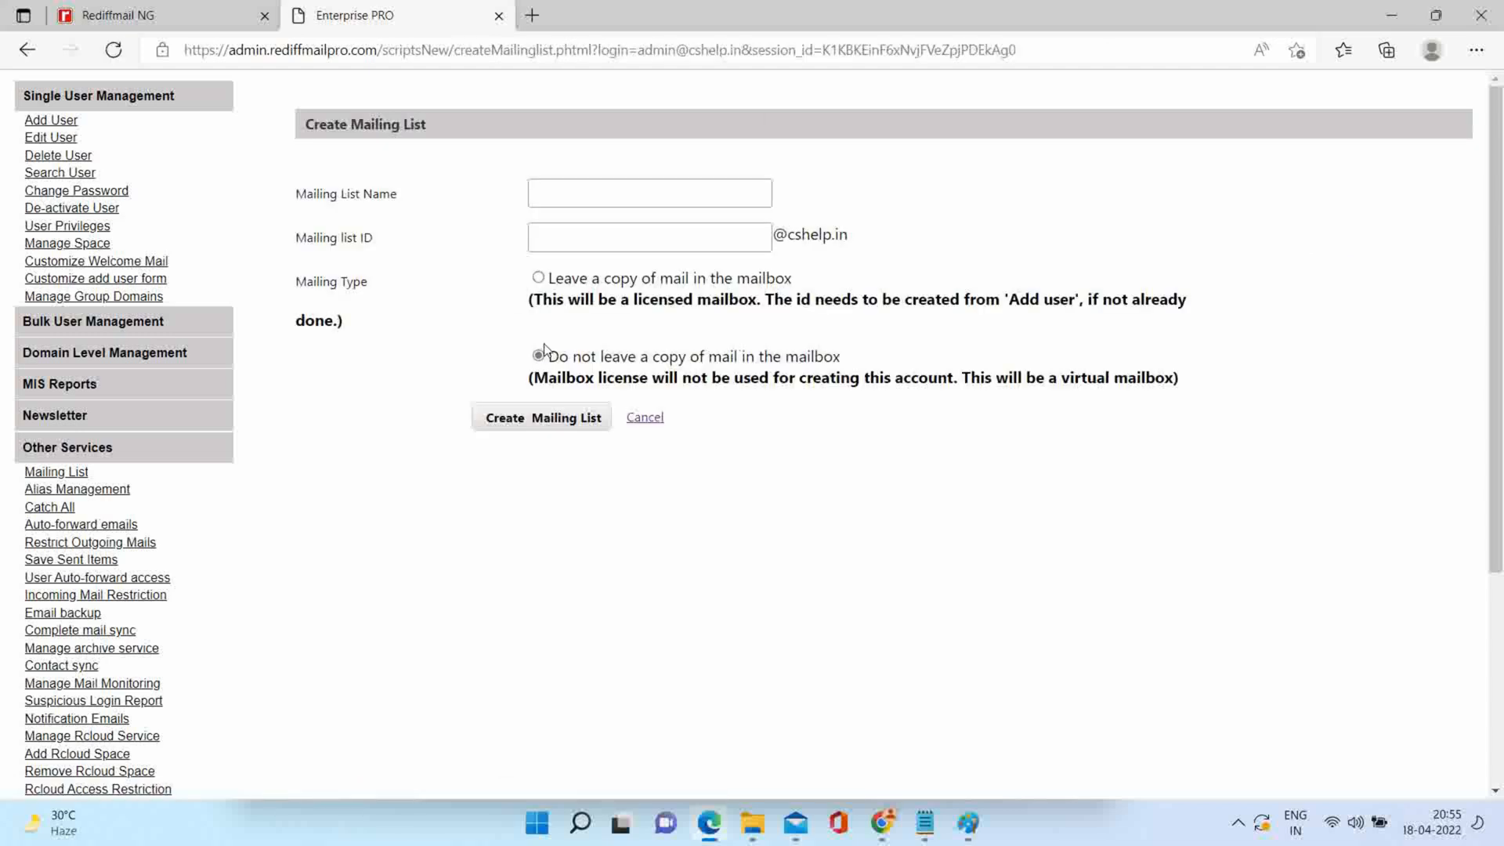
{"action": "left_click", "coordinate": [649, 192]}
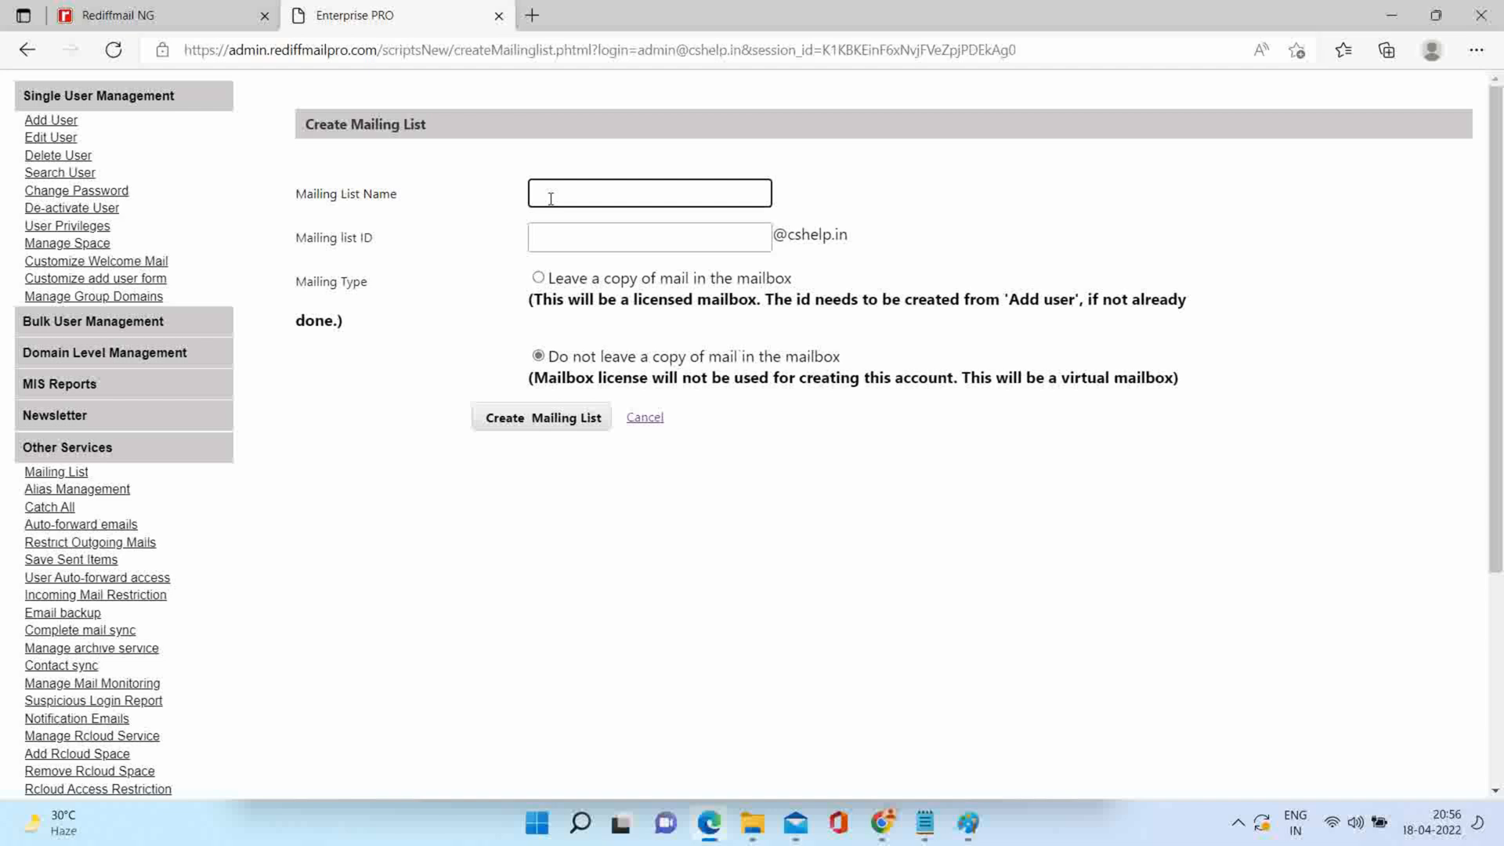
{"action": "type", "text": "Virtual Mailing List"}
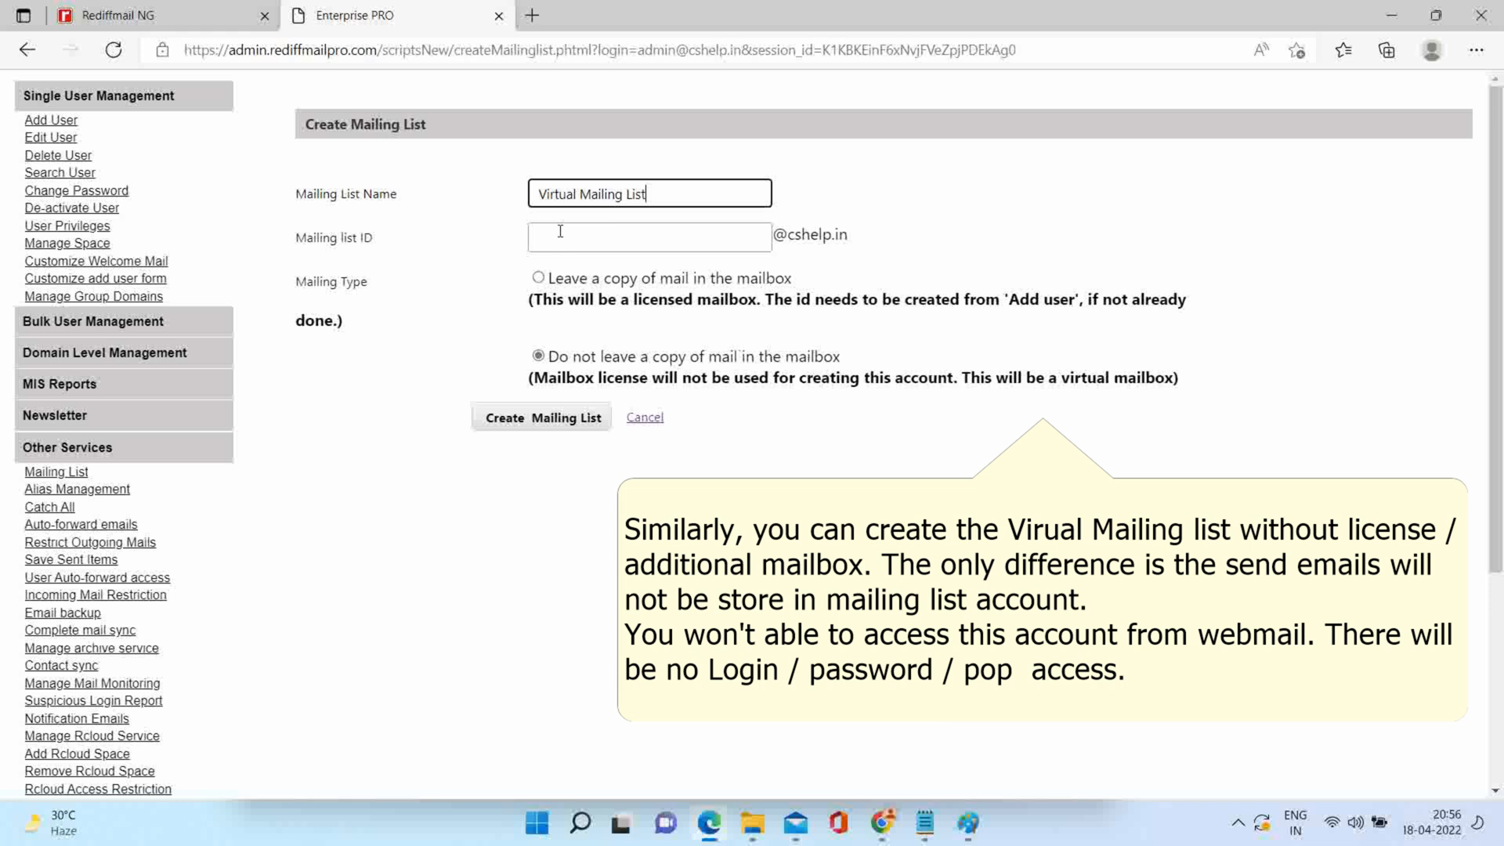
{"action": "left_click_drag", "start_coordinate": [546, 355], "coordinate": [785, 356]}
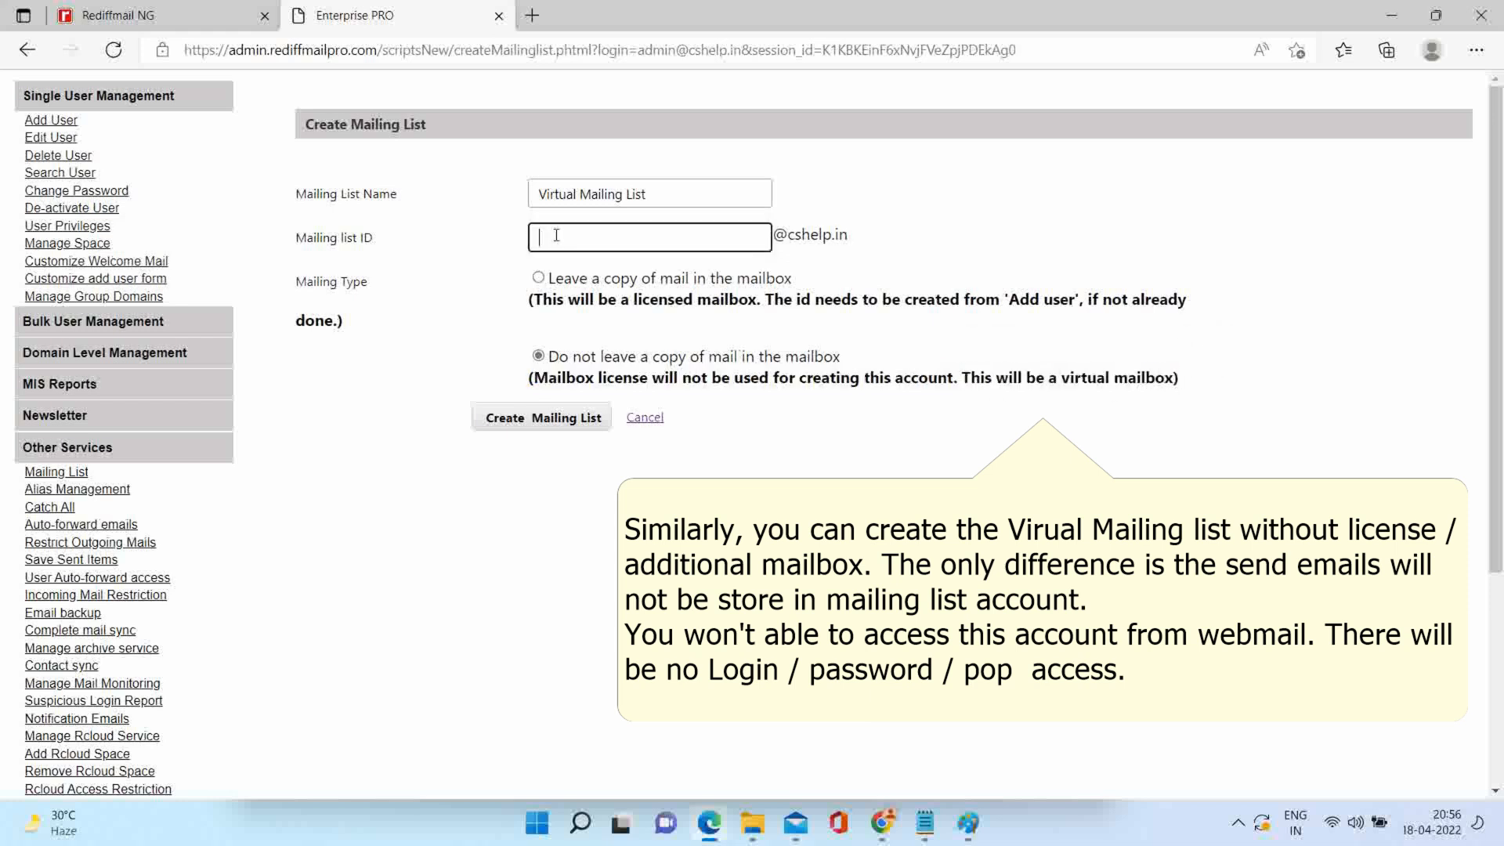
{"action": "type", "text": "vrlis"}
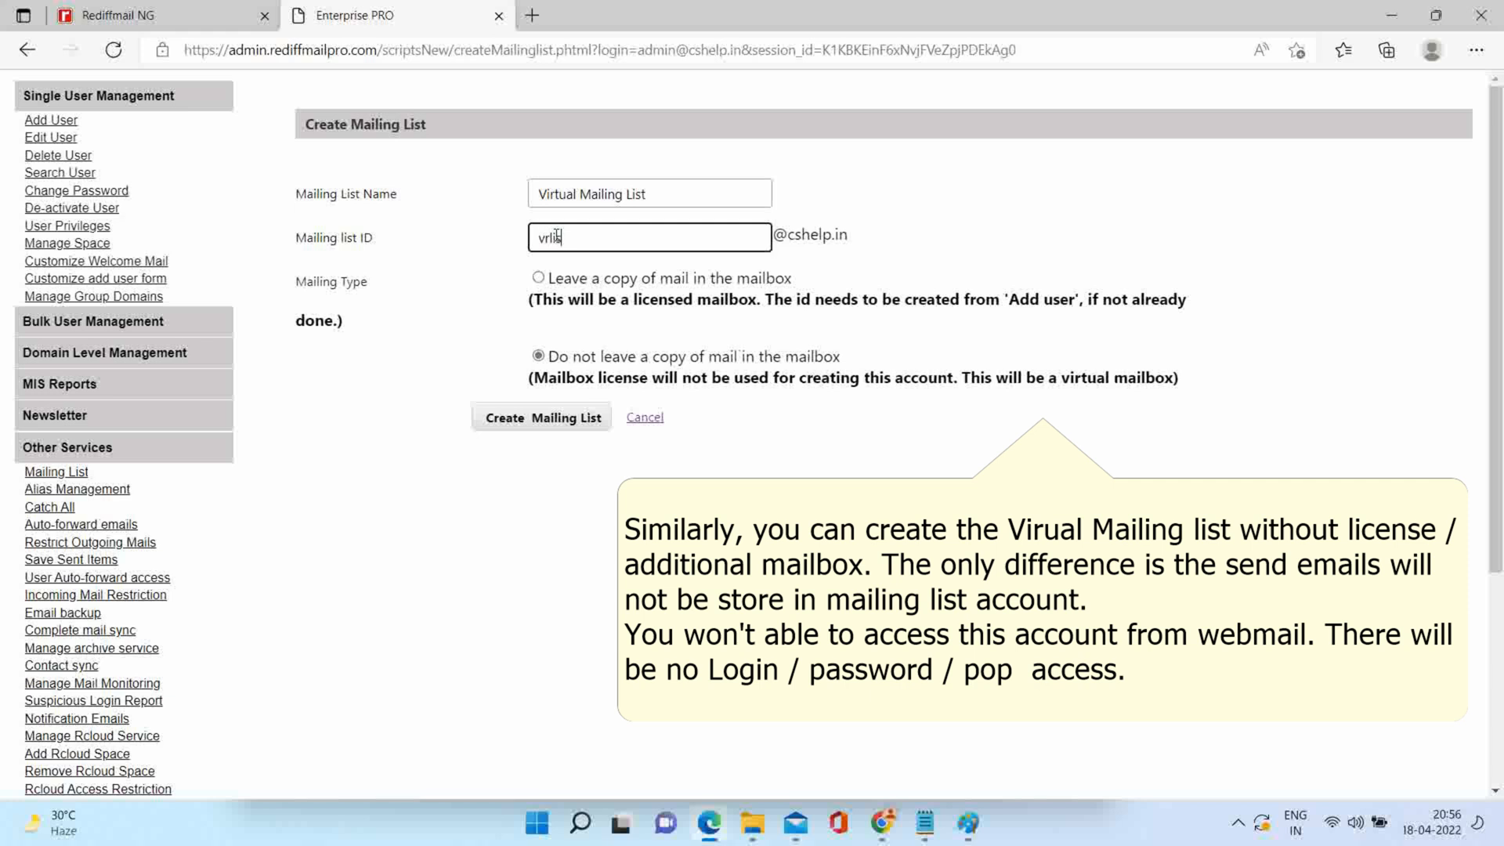
{"action": "left_click", "coordinate": [540, 416]}
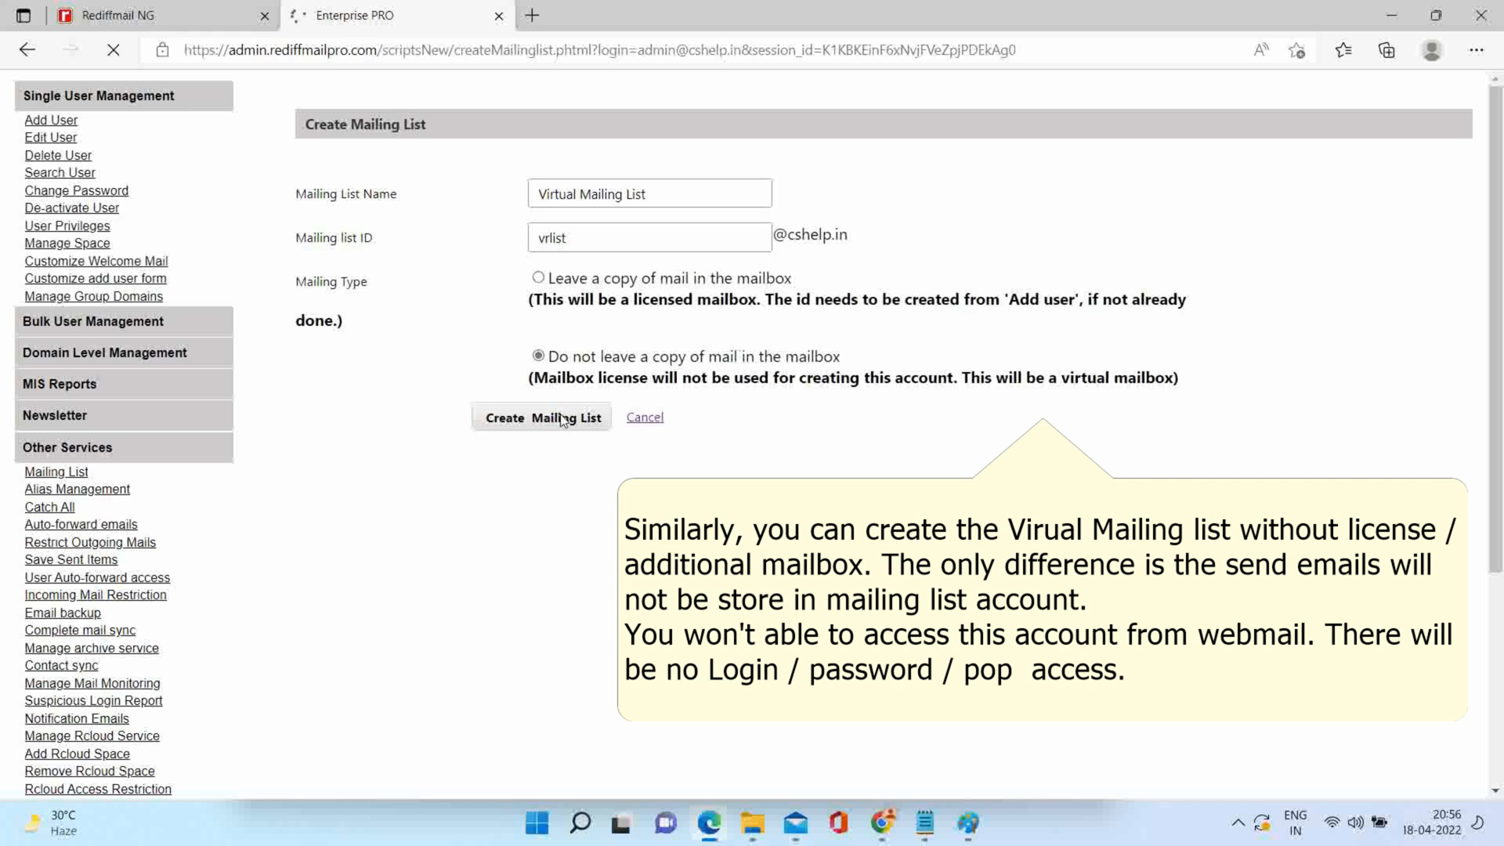
{"action": "left_click", "coordinate": [542, 417]}
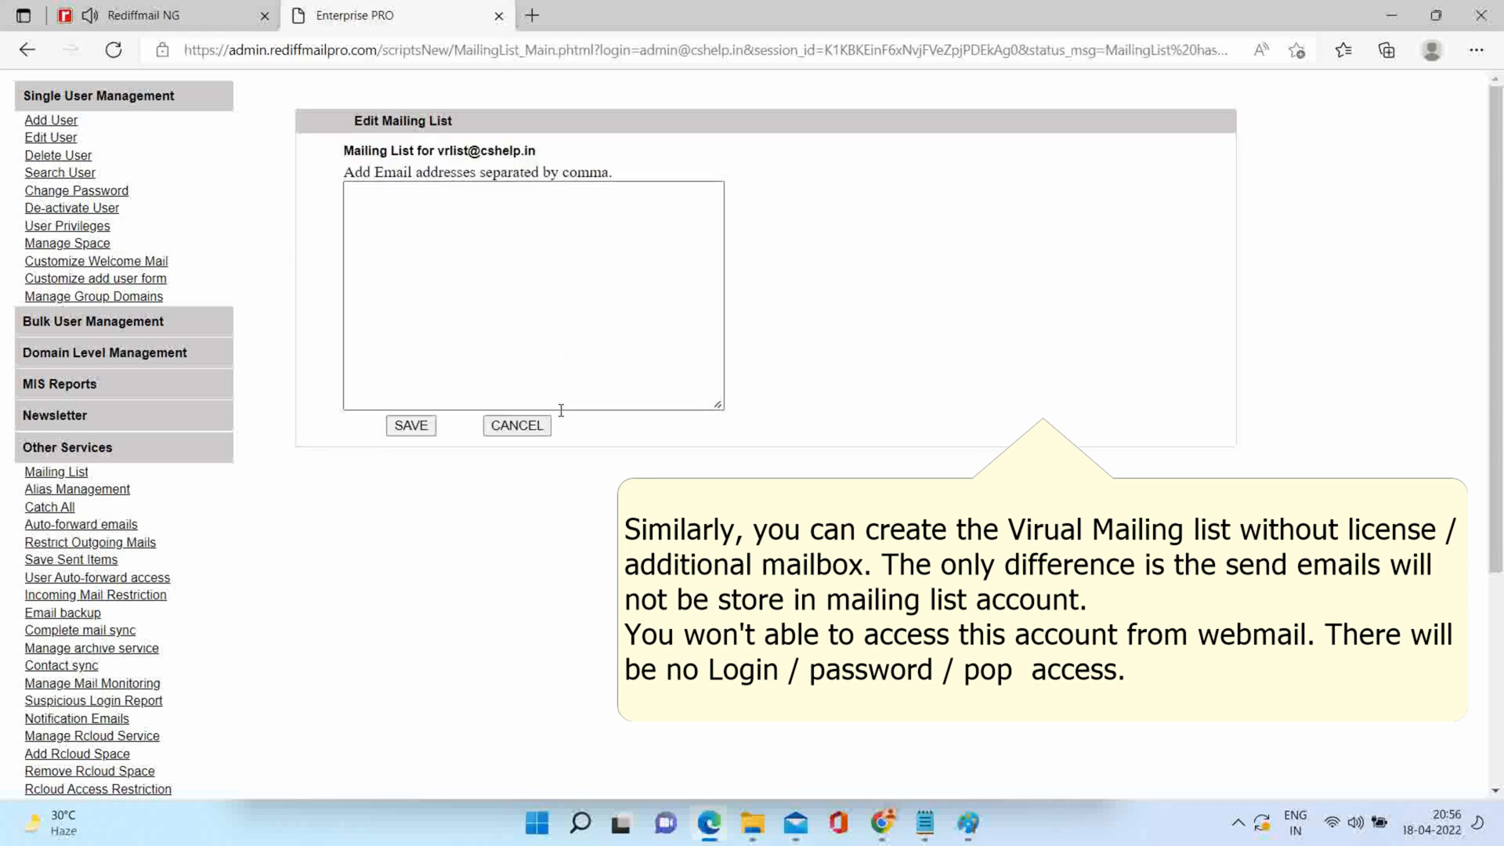
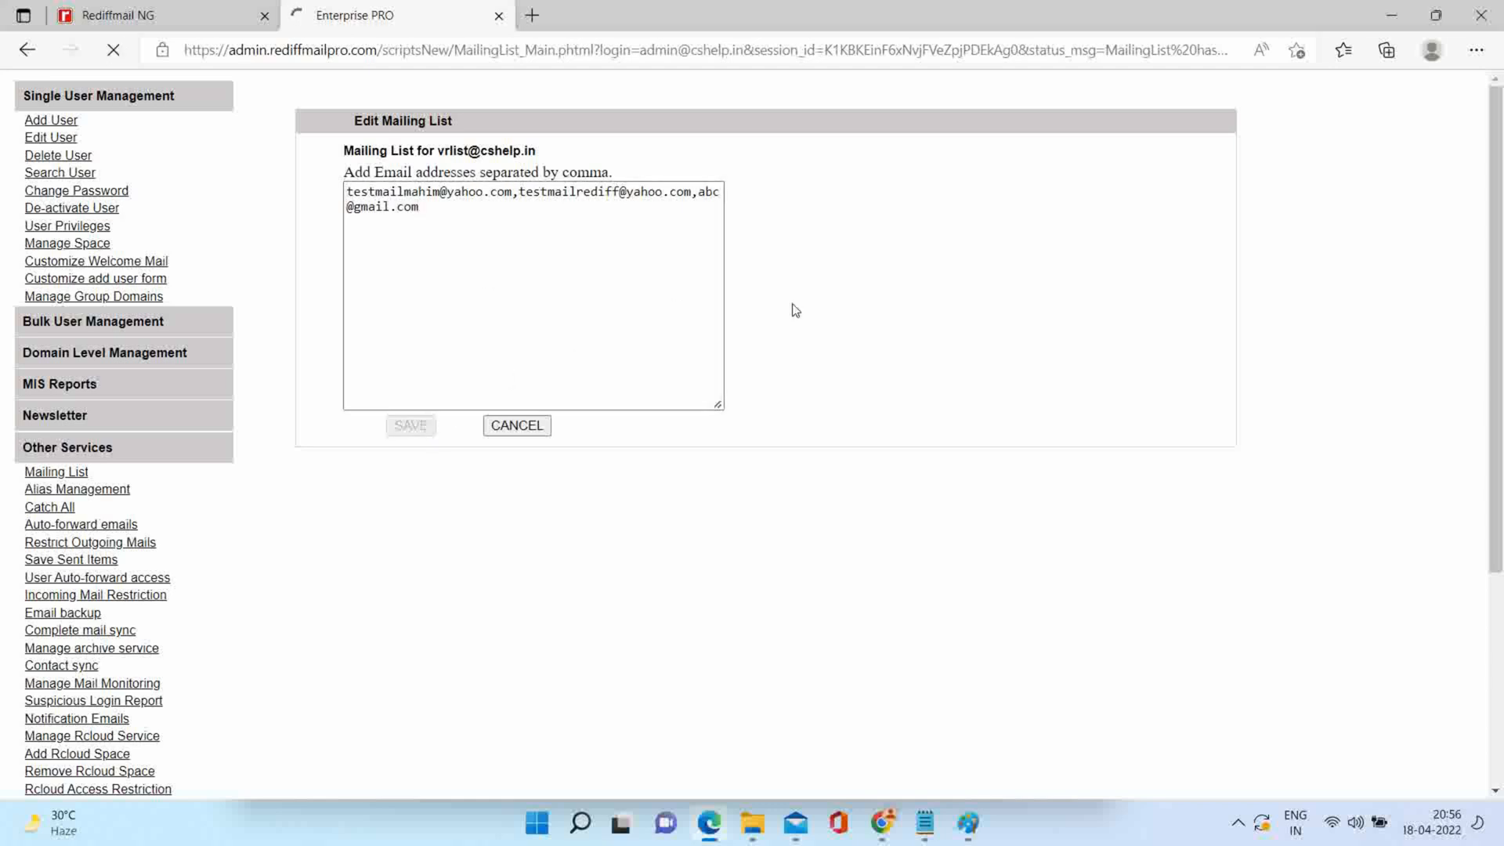
{"action": "left_click", "coordinate": [411, 425]}
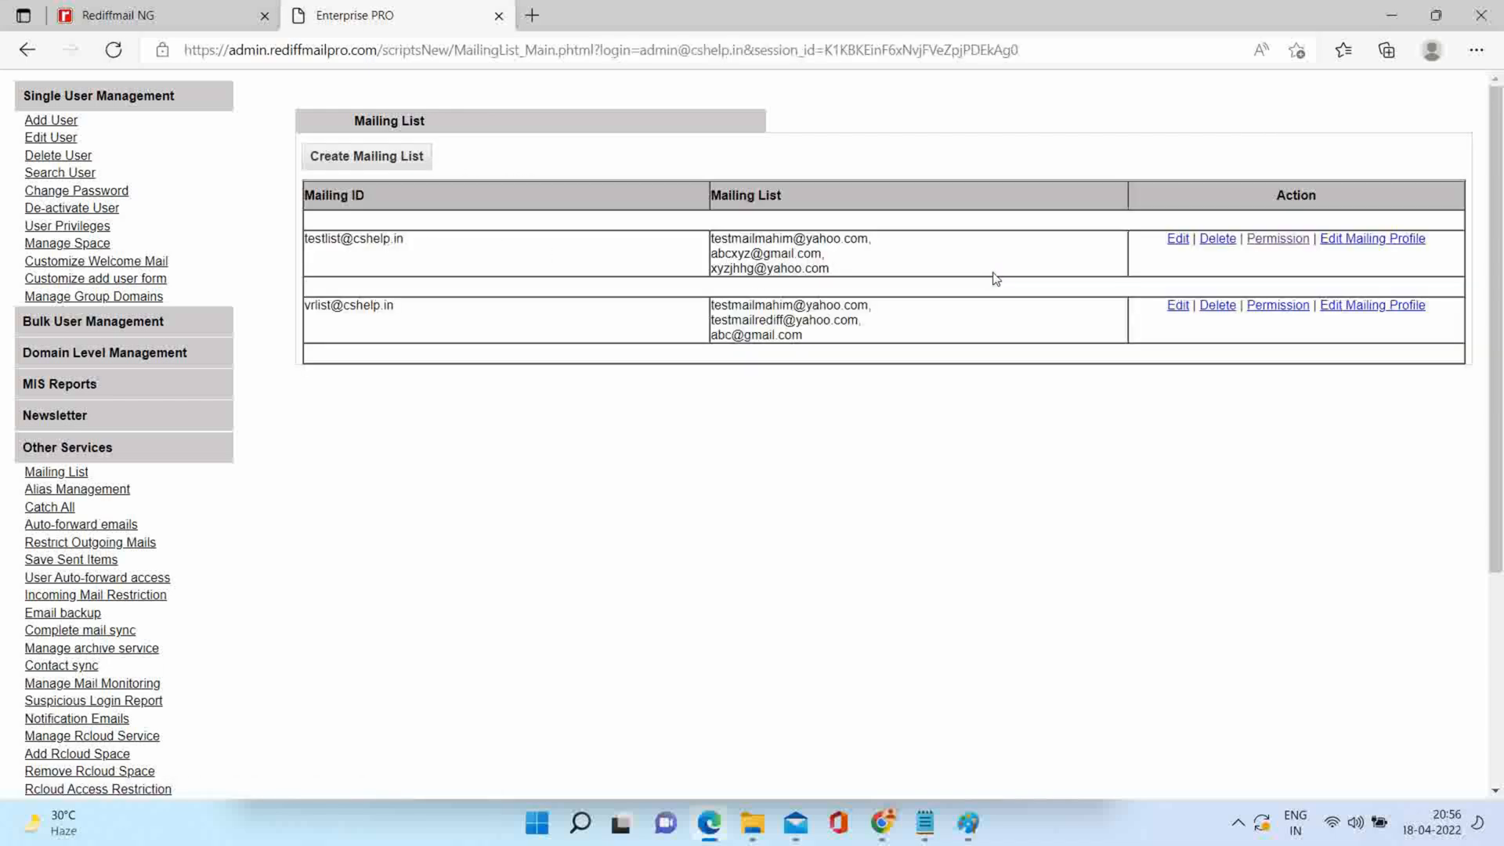
{"action": "double_click", "coordinate": [348, 305]}
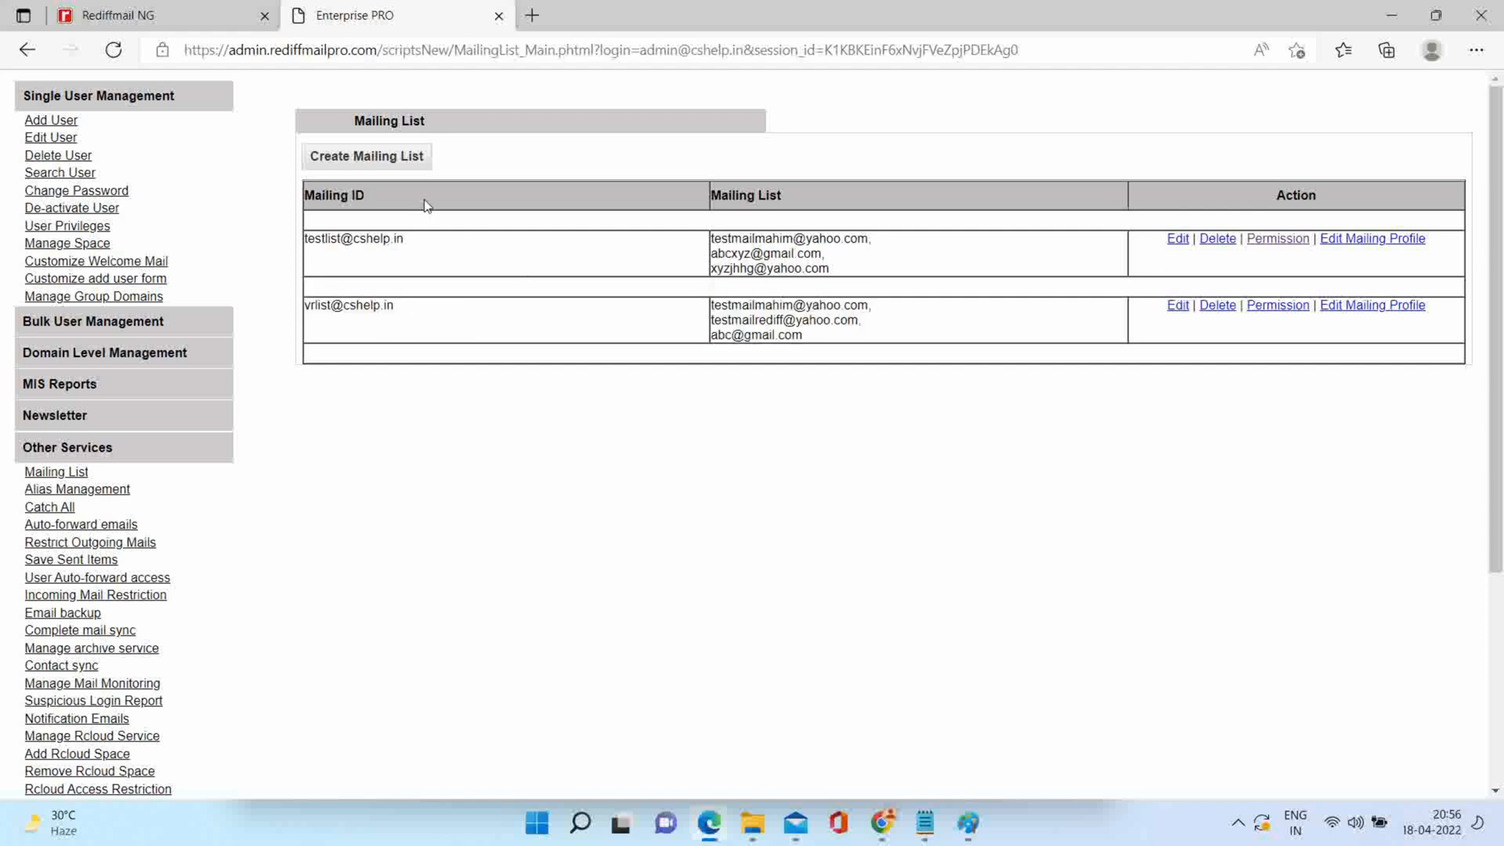
{"action": "mouse_move", "coordinate": [527, 267]}
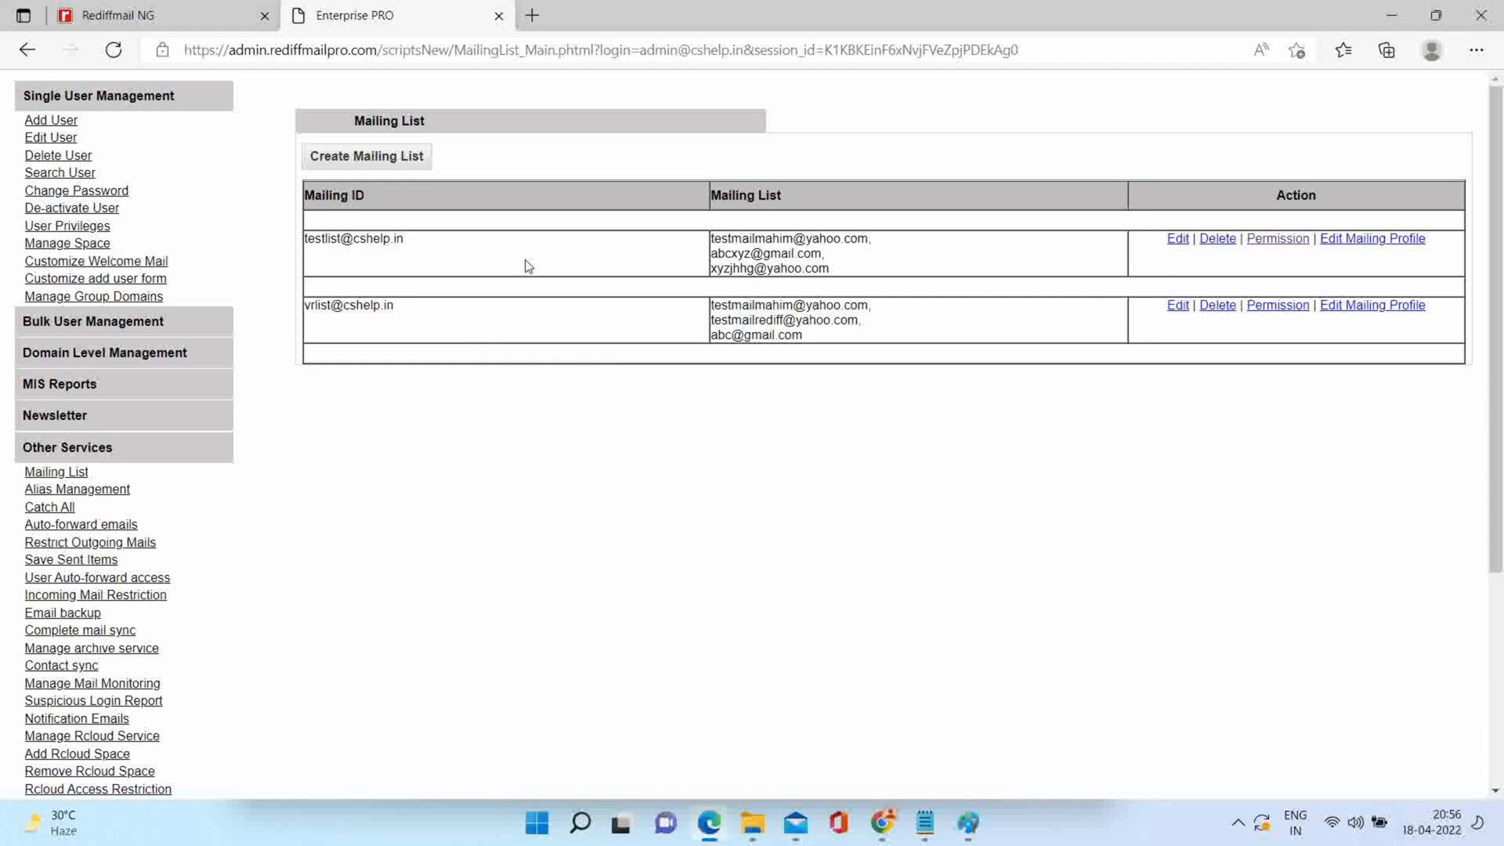